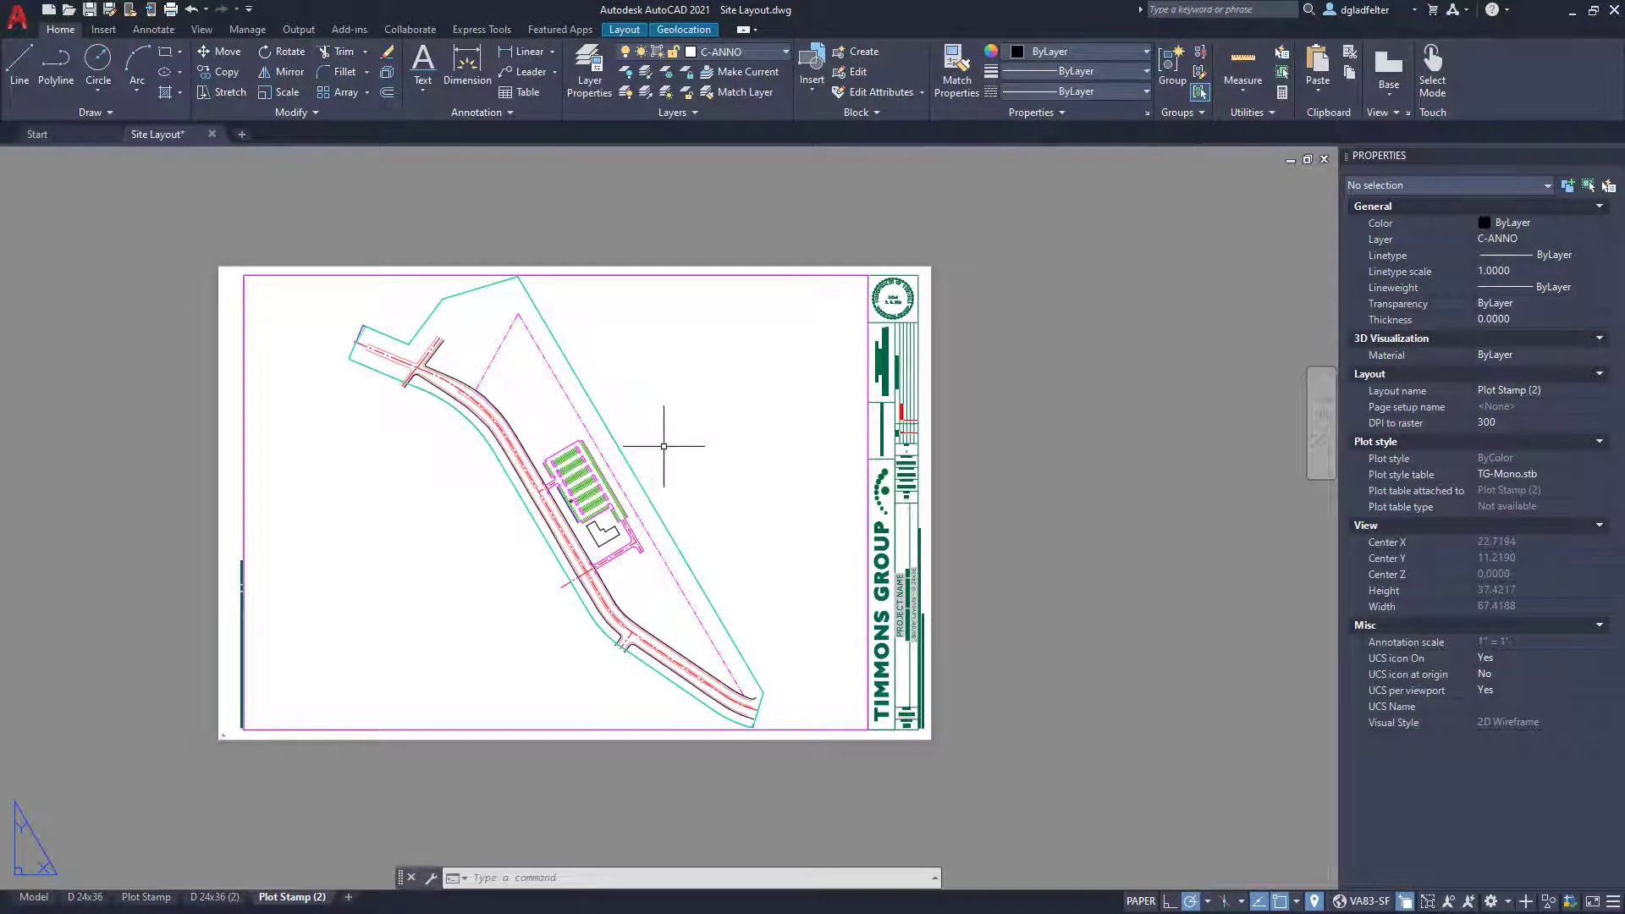
# - Activate the Plot Stamp (2) viewport and apply a 1"=50' scale
pyautogui.doubleClick(673, 467)
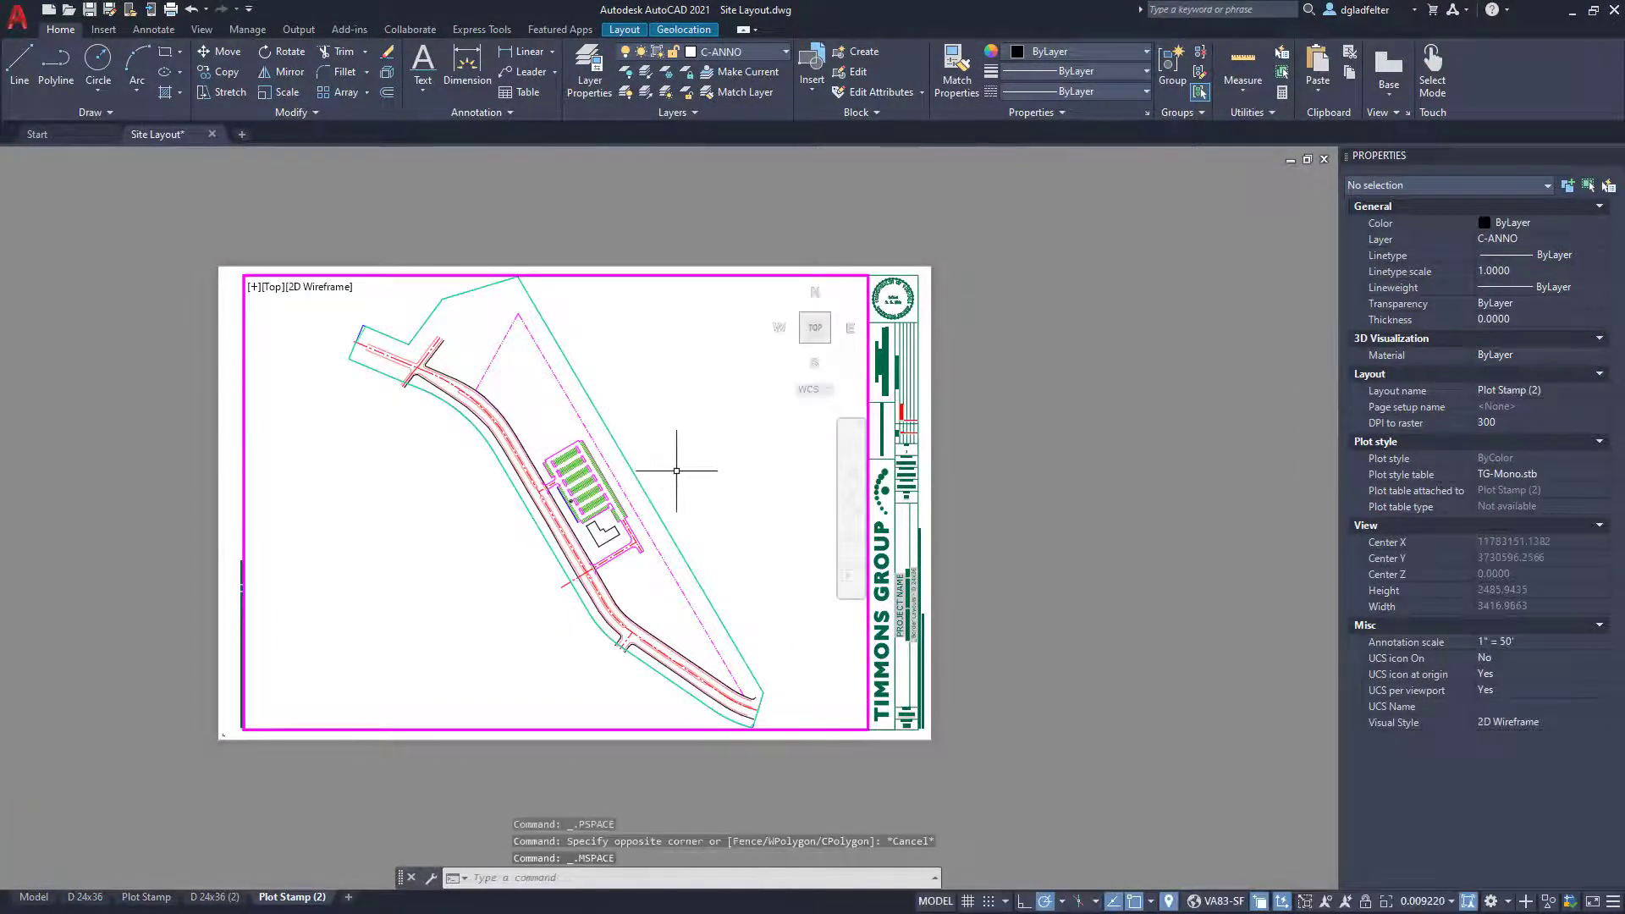
pyautogui.moveTo(855, 675)
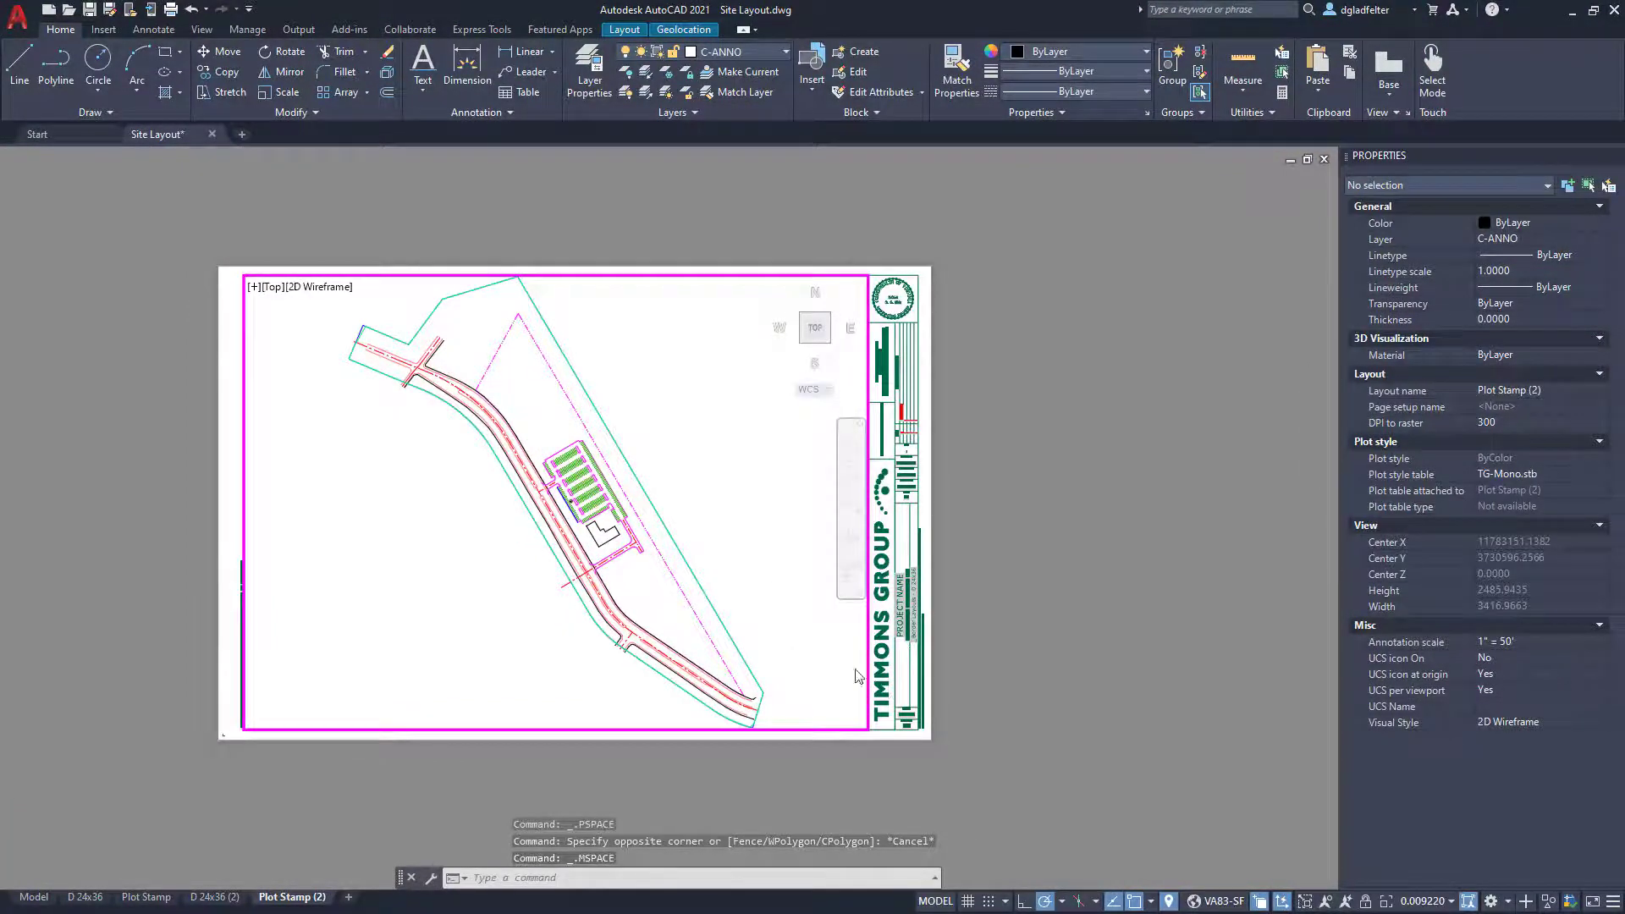
pyautogui.moveTo(1420, 899)
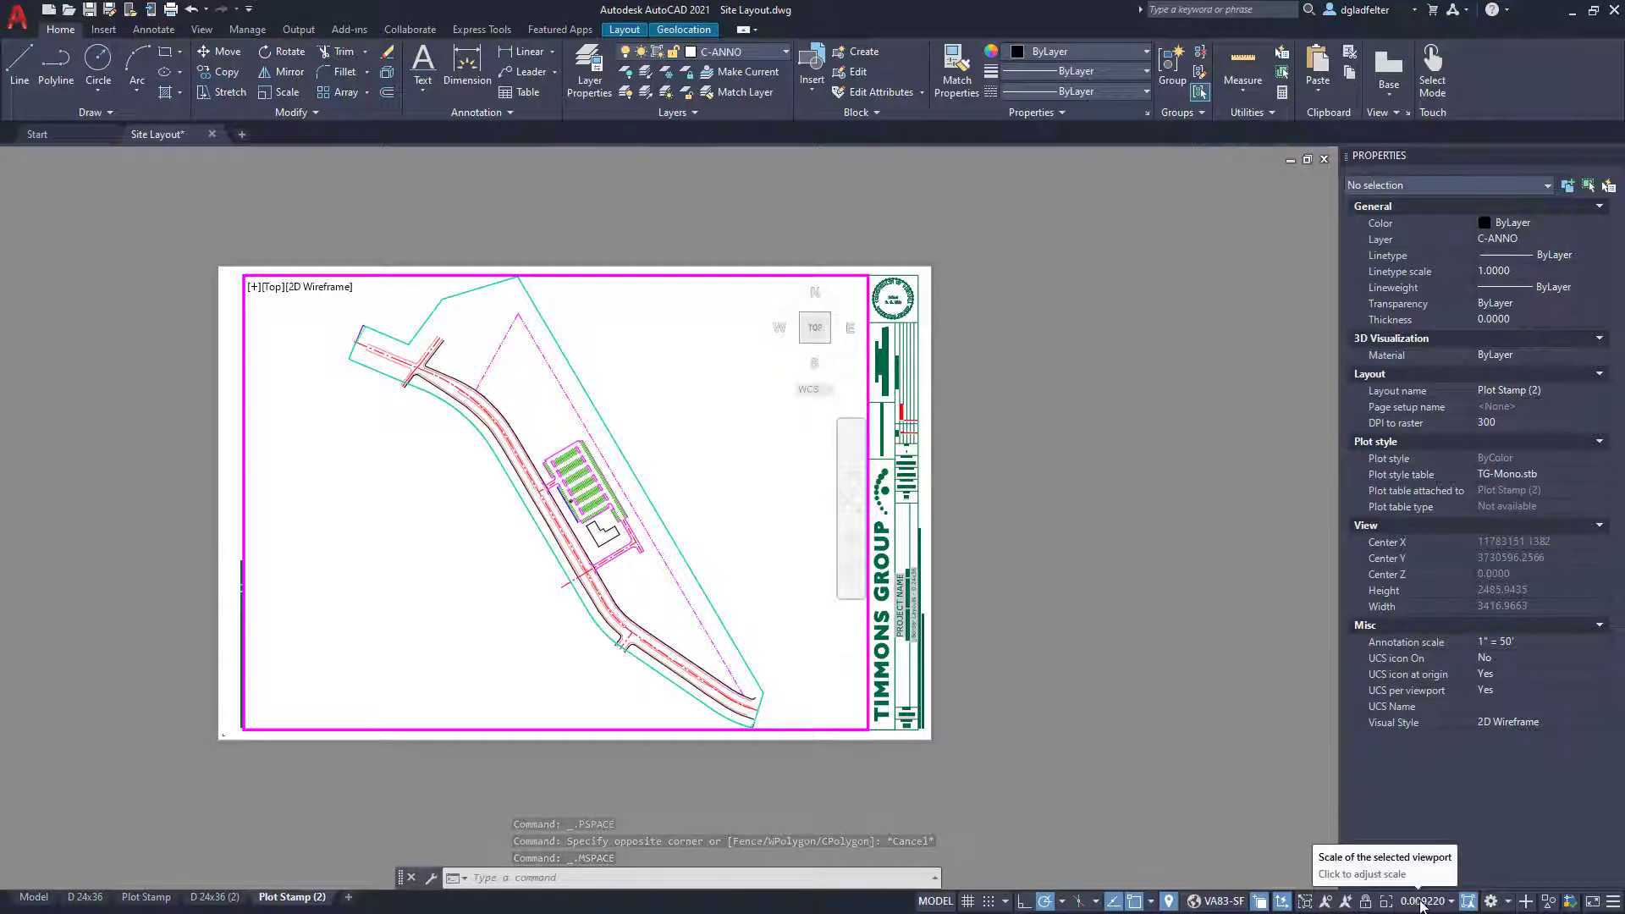
pyautogui.click(1441, 899)
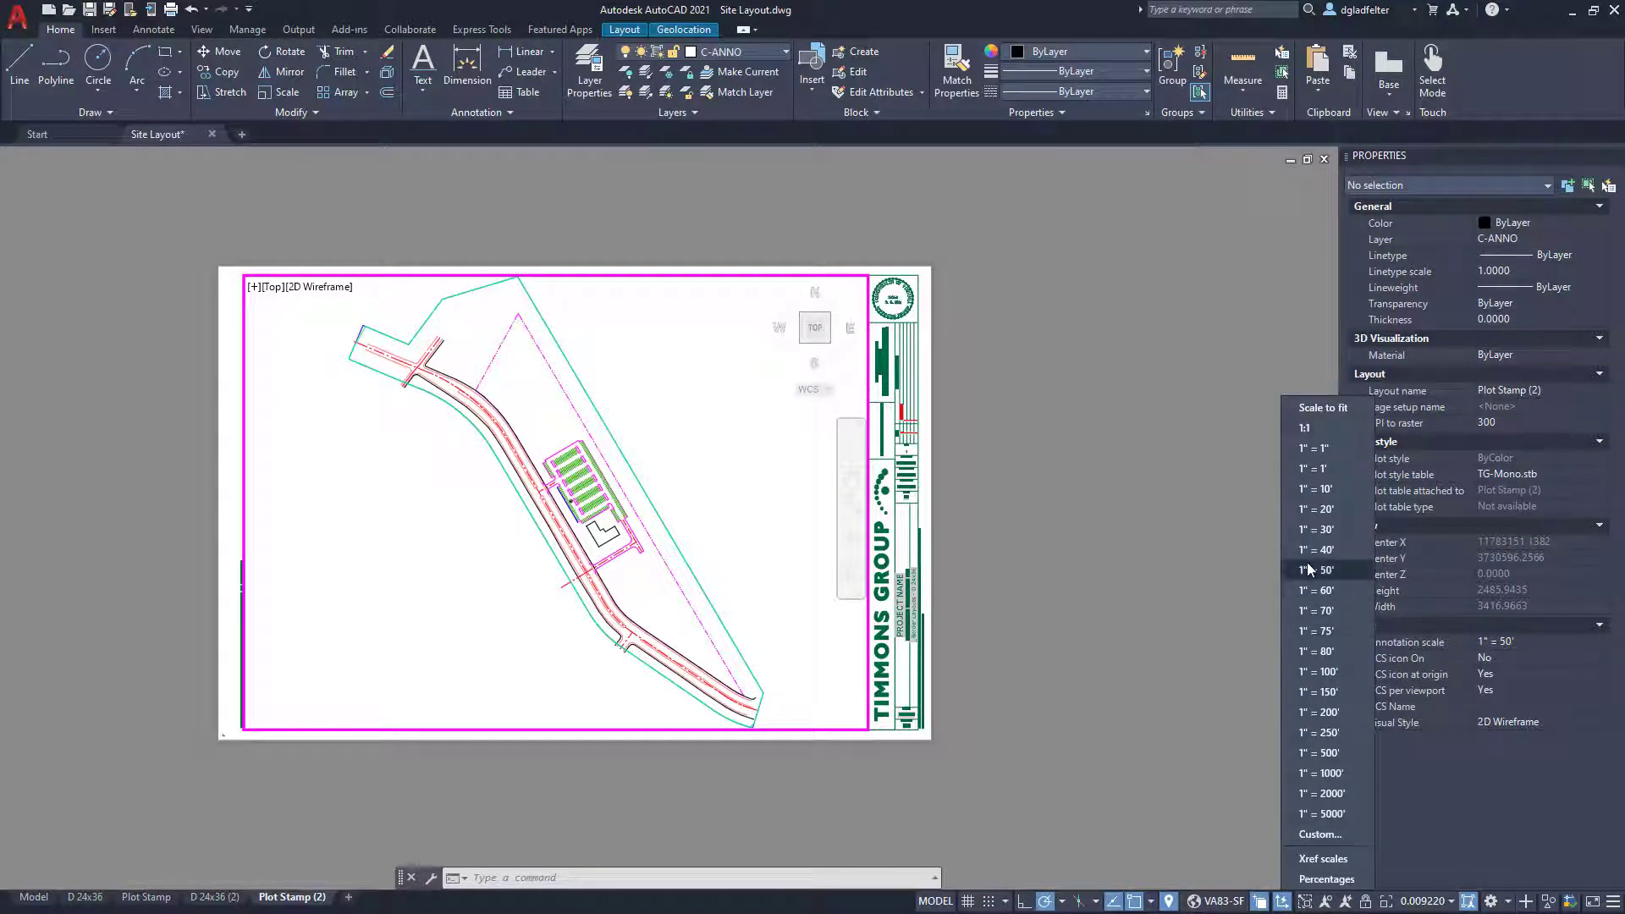
pyautogui.moveTo(1327, 583)
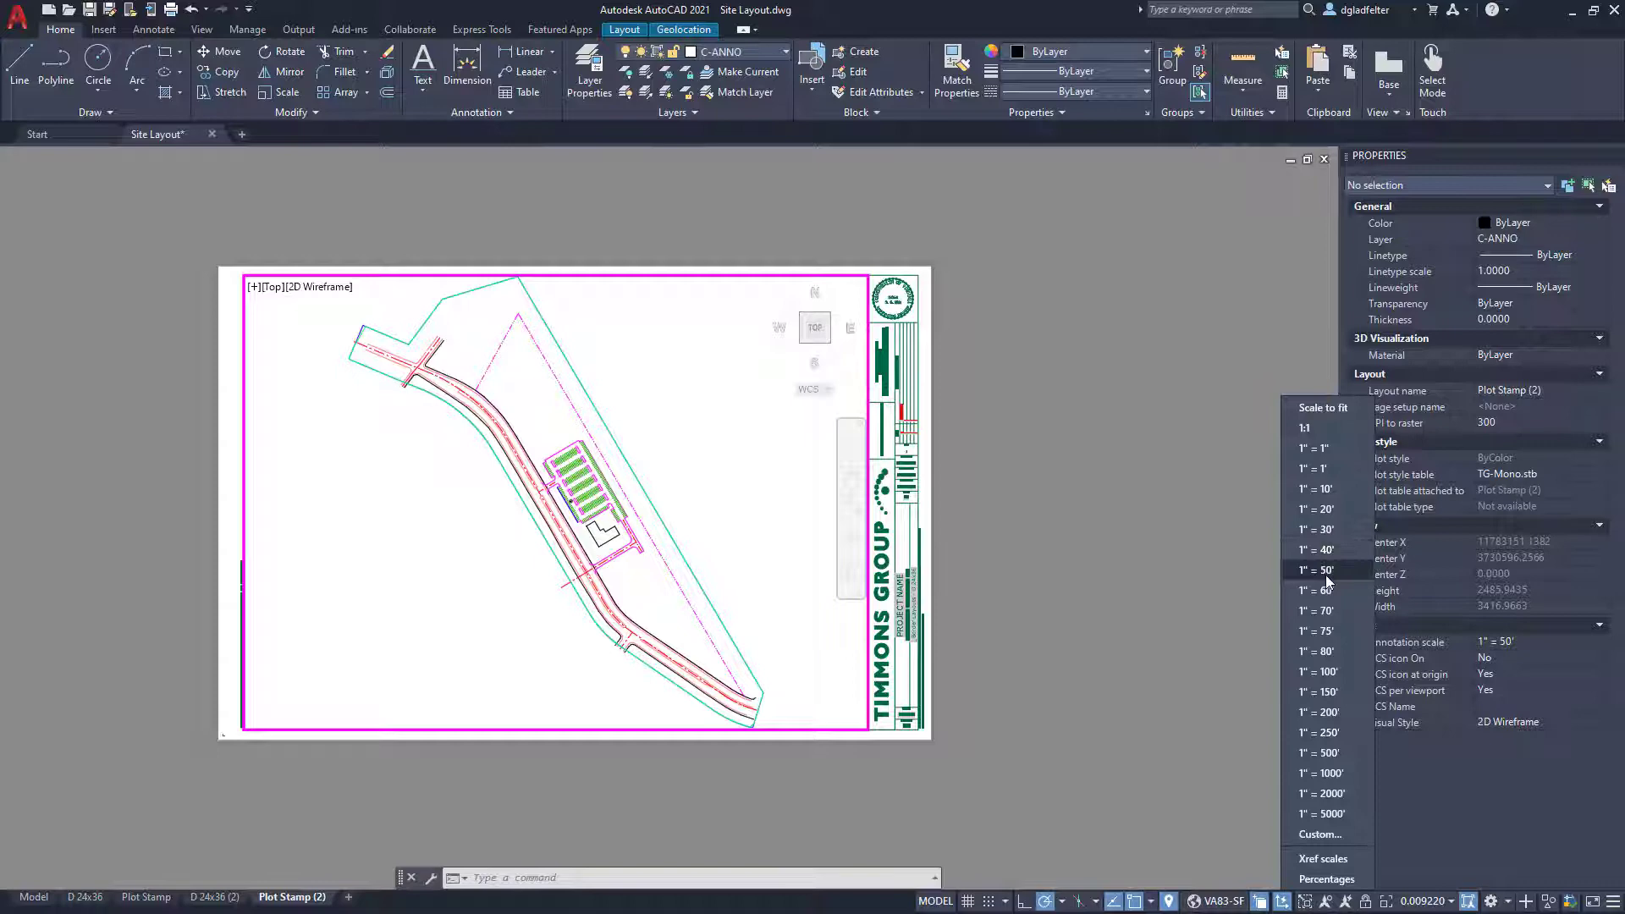
pyautogui.click(1317, 569)
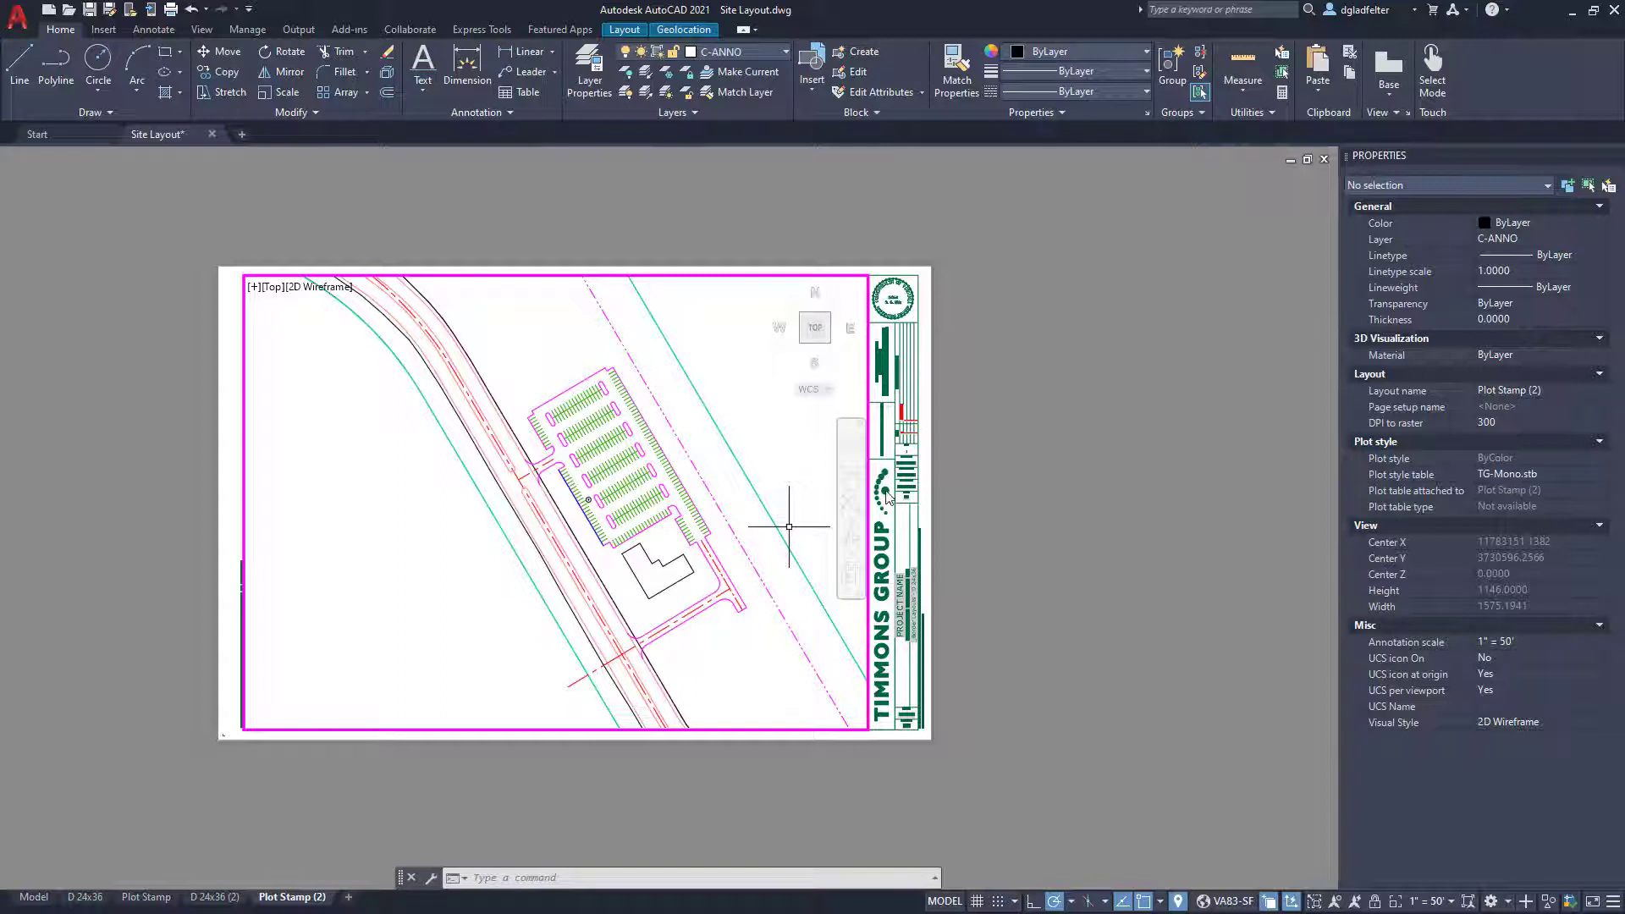
pyautogui.moveTo(1039, 423)
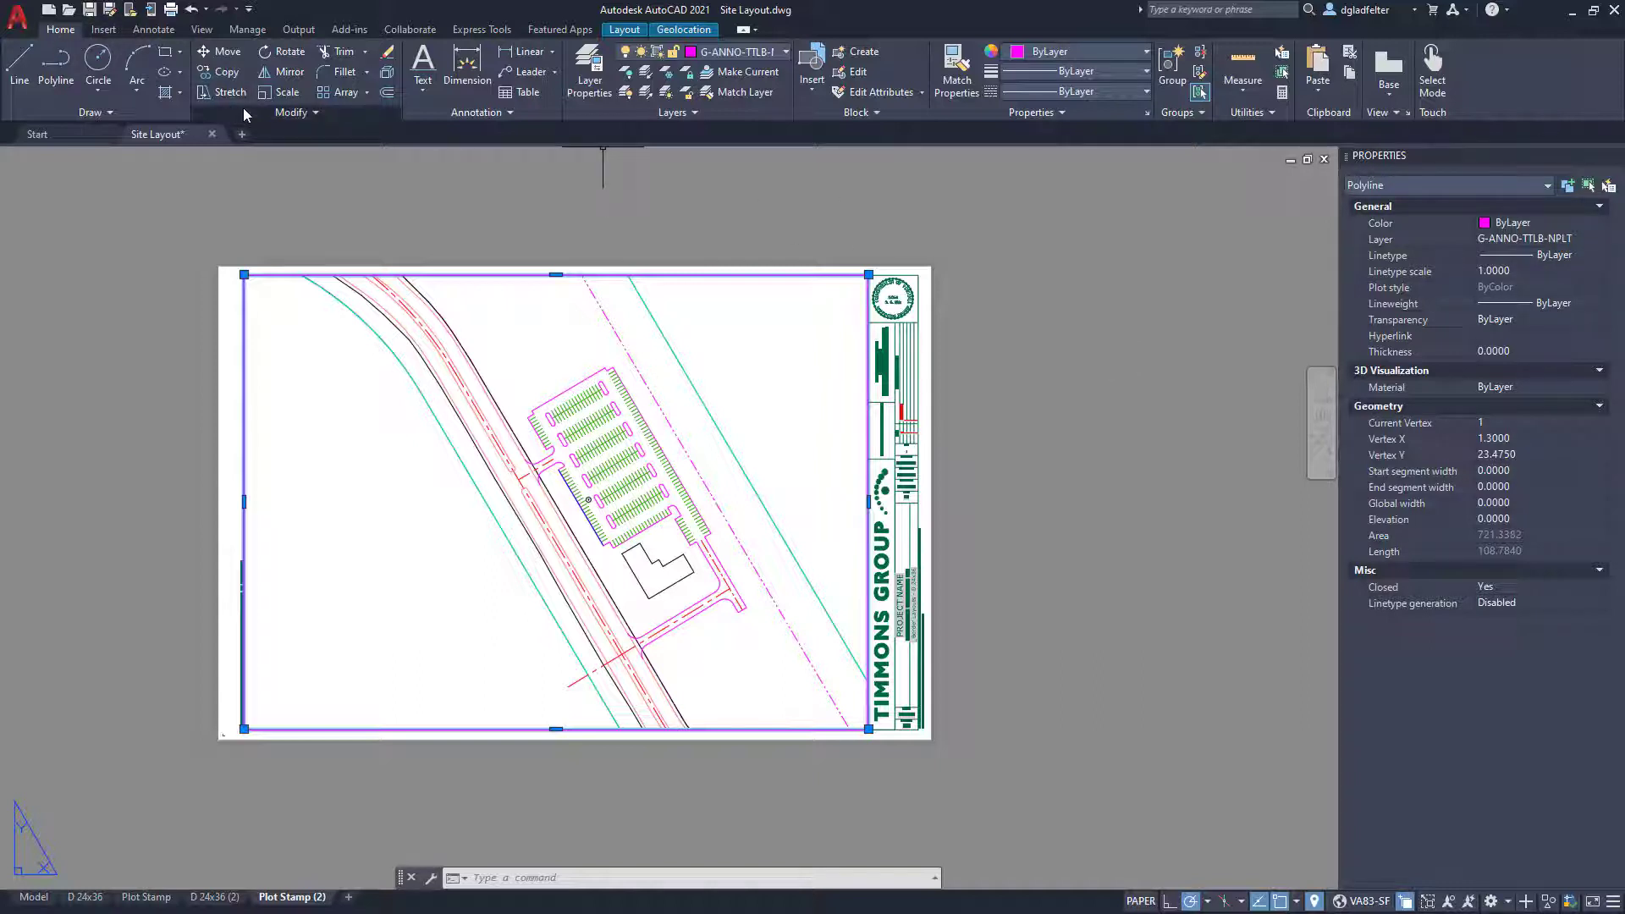
# - Expand the Modify panel to reach Change Space for the frame polyline
pyautogui.click(295, 112)
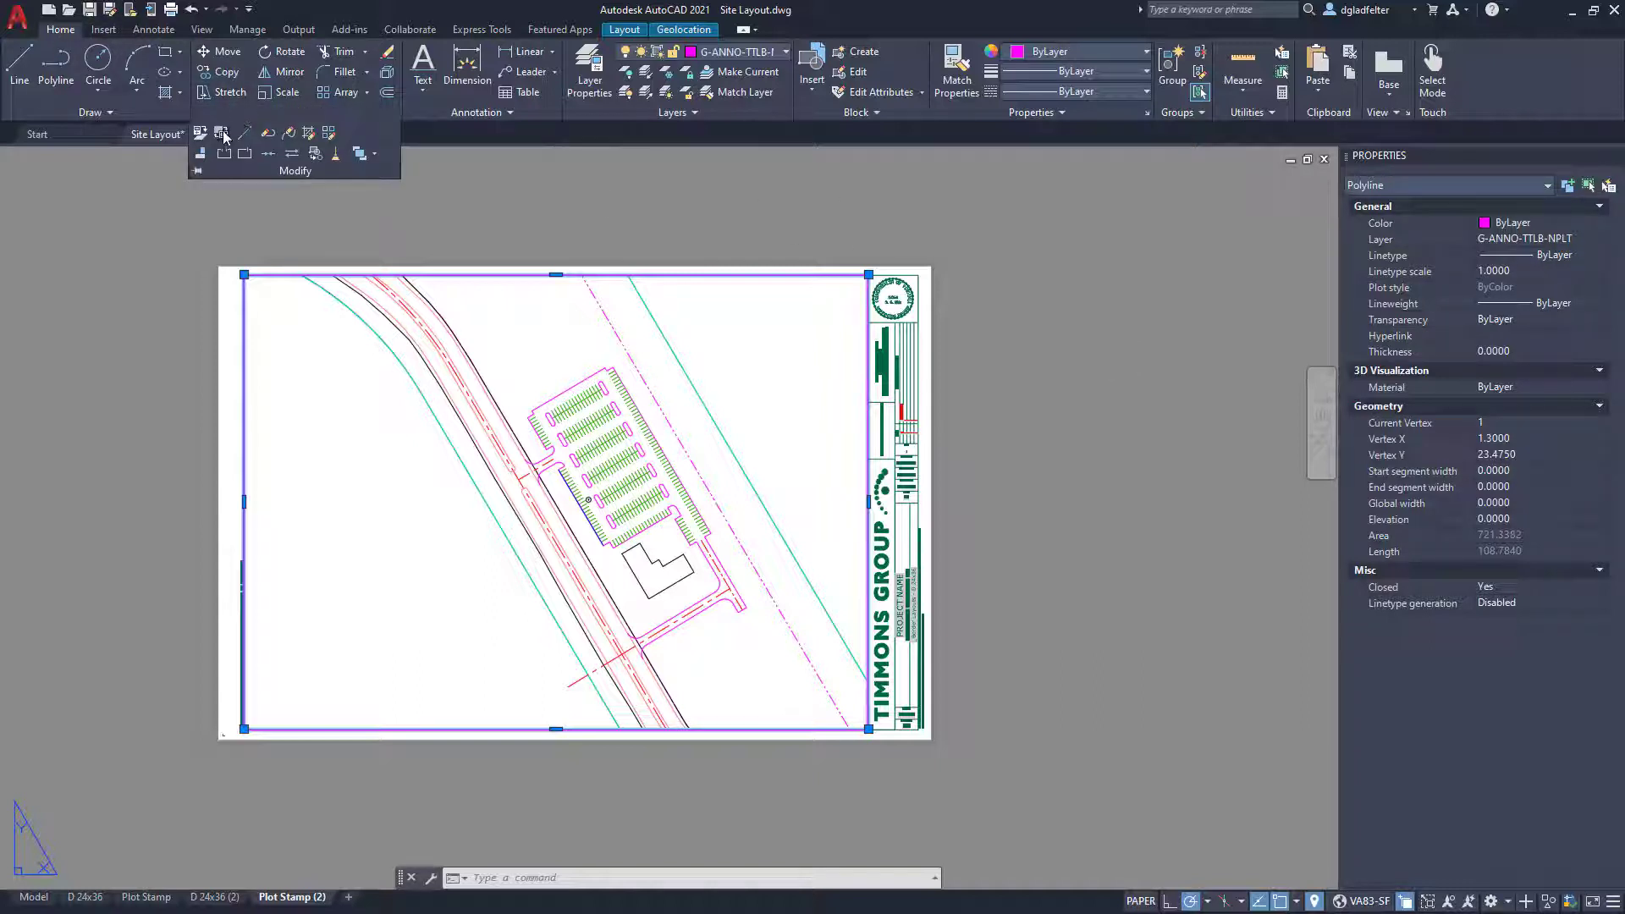
pyautogui.moveTo(223, 135)
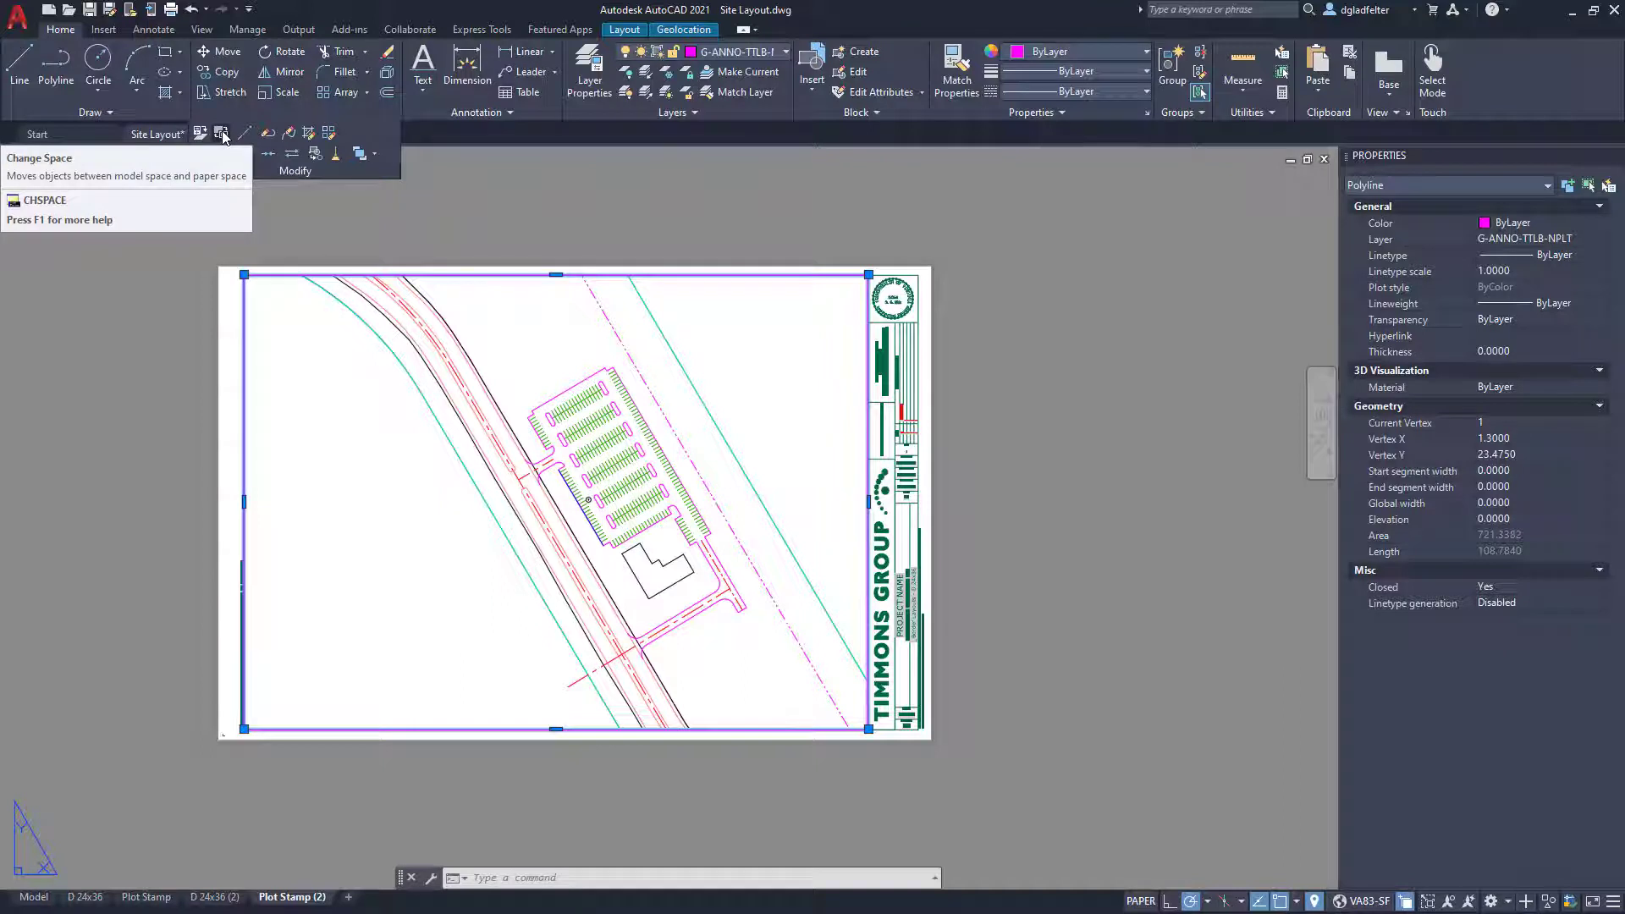
pyautogui.moveTo(223, 136)
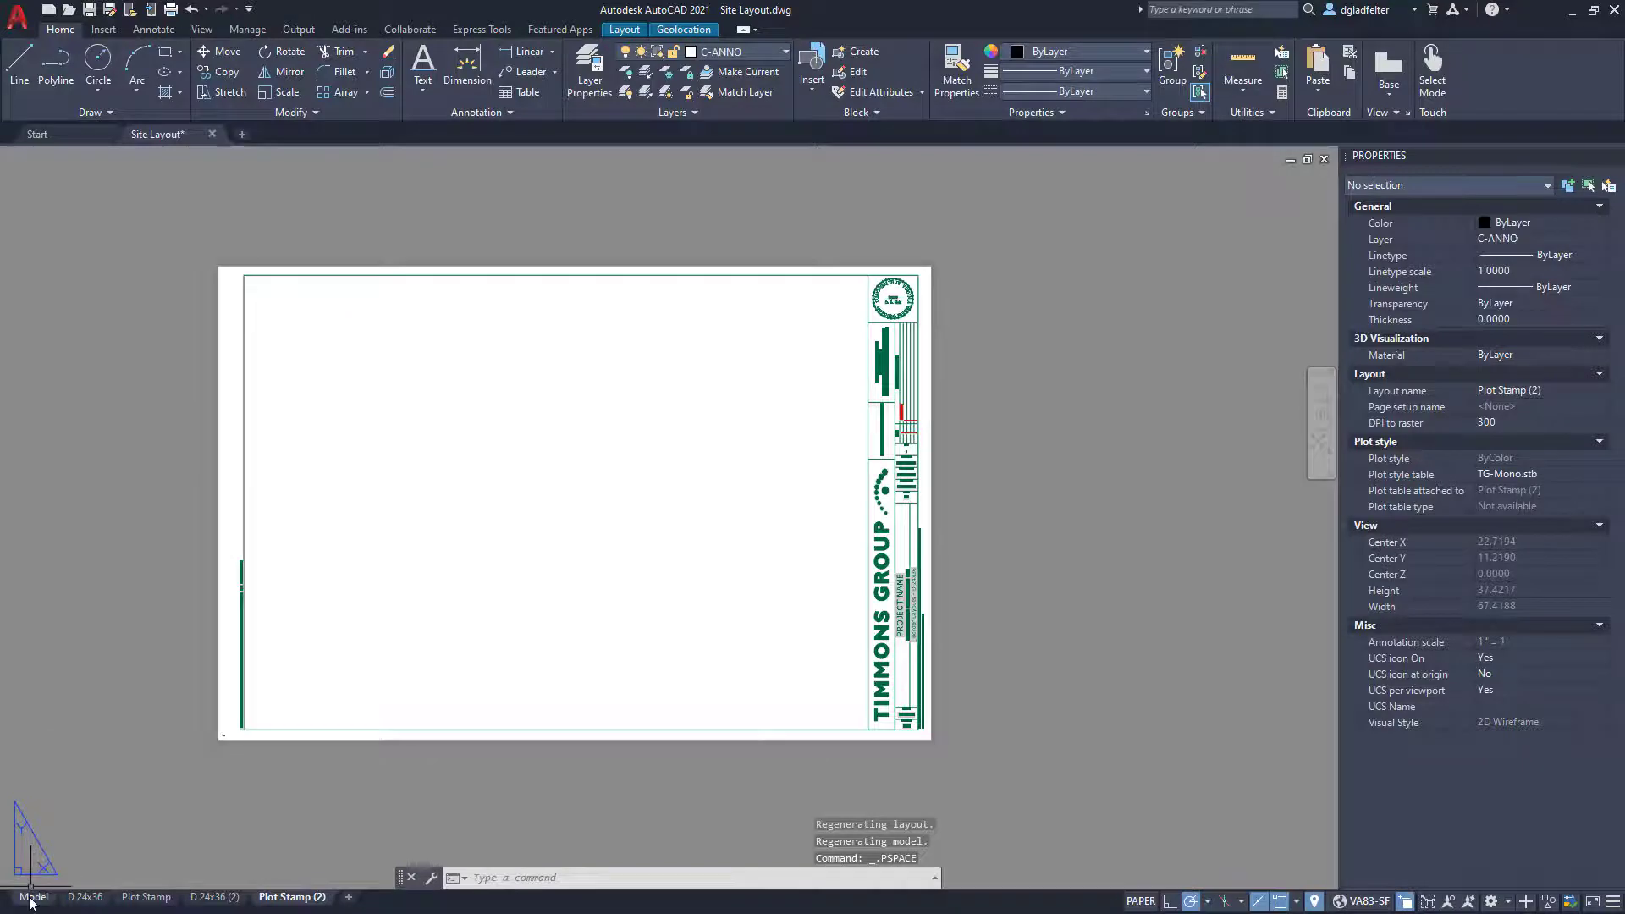
# - In model space, select the frame rectangle and rotate it along the road
pyautogui.click(33, 897)
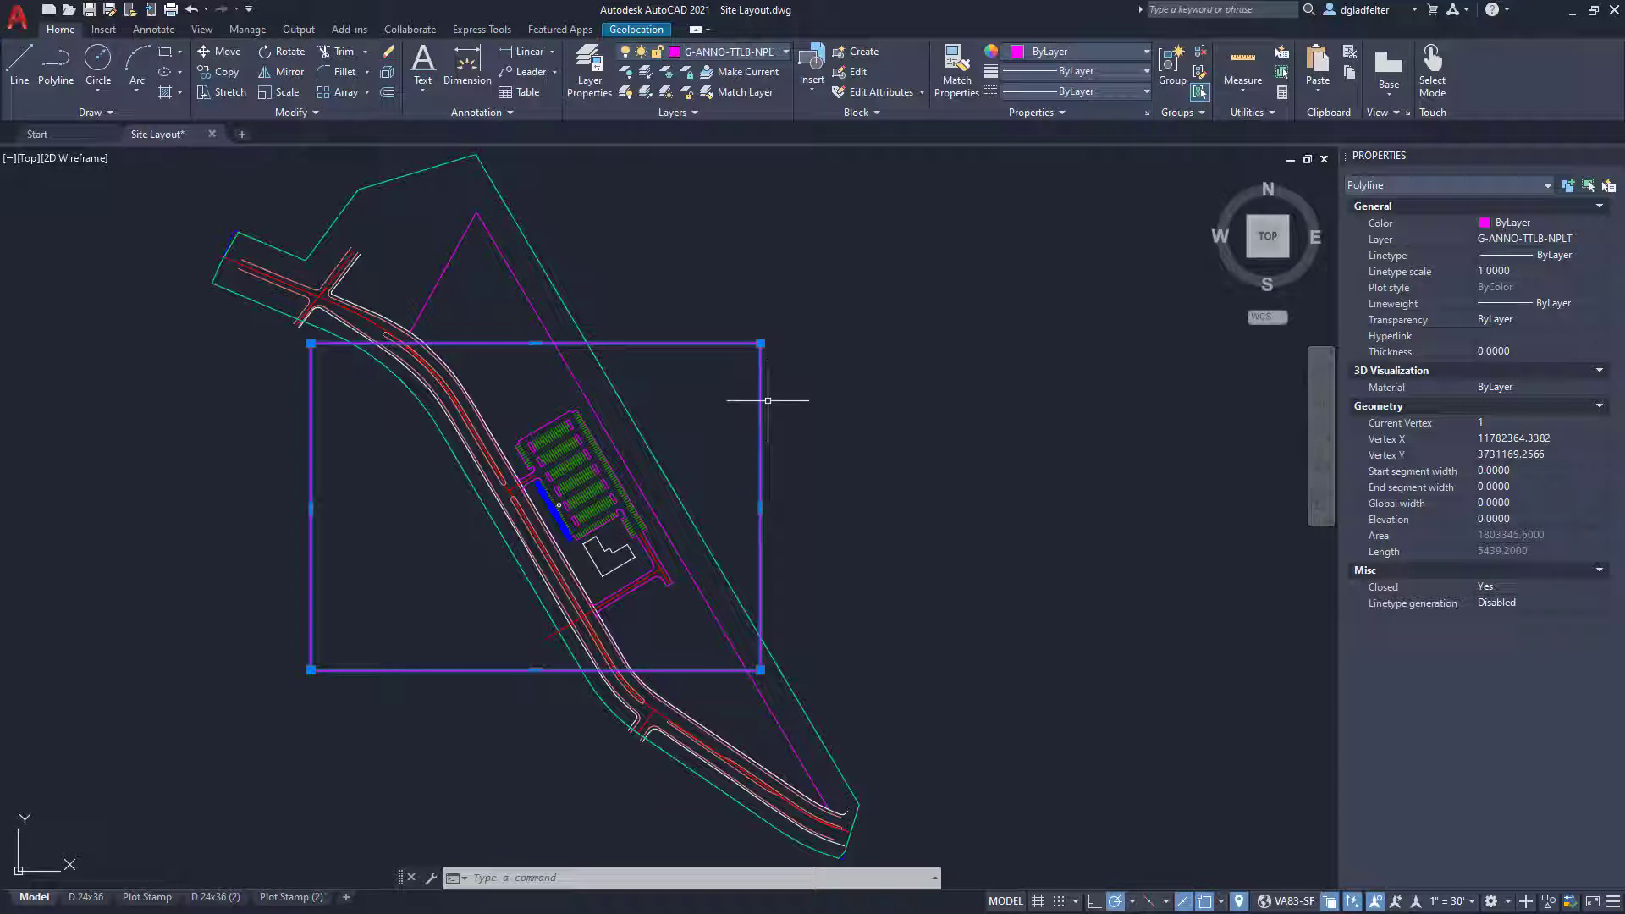
pyautogui.moveTo(1259, 865)
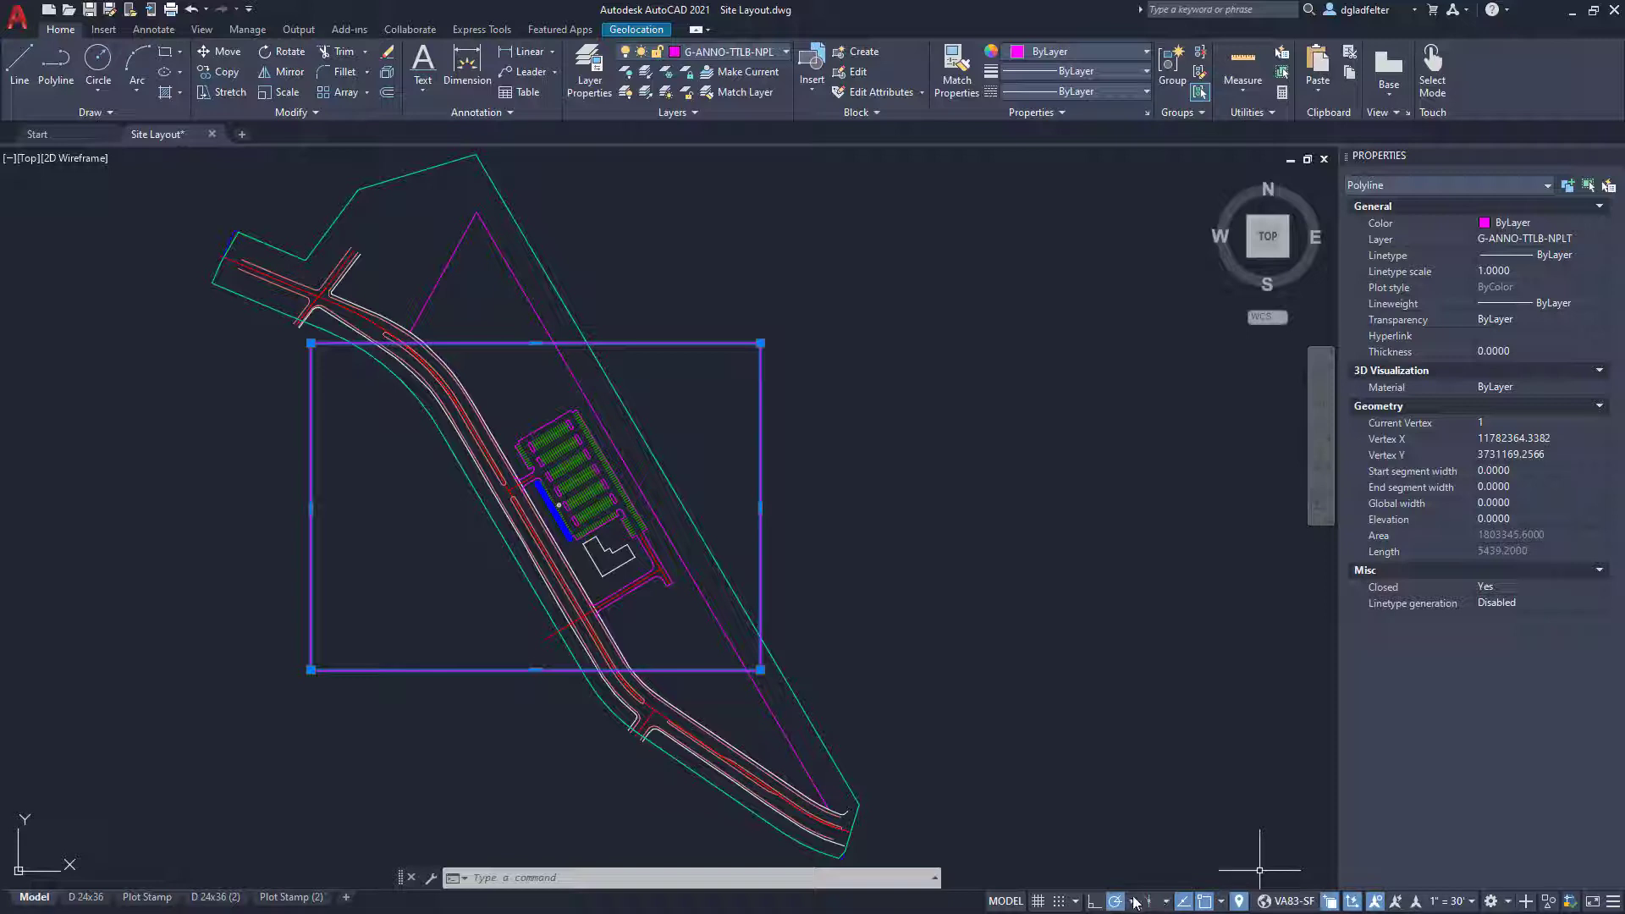
pyautogui.moveTo(1049, 742)
pyautogui.write('RO')
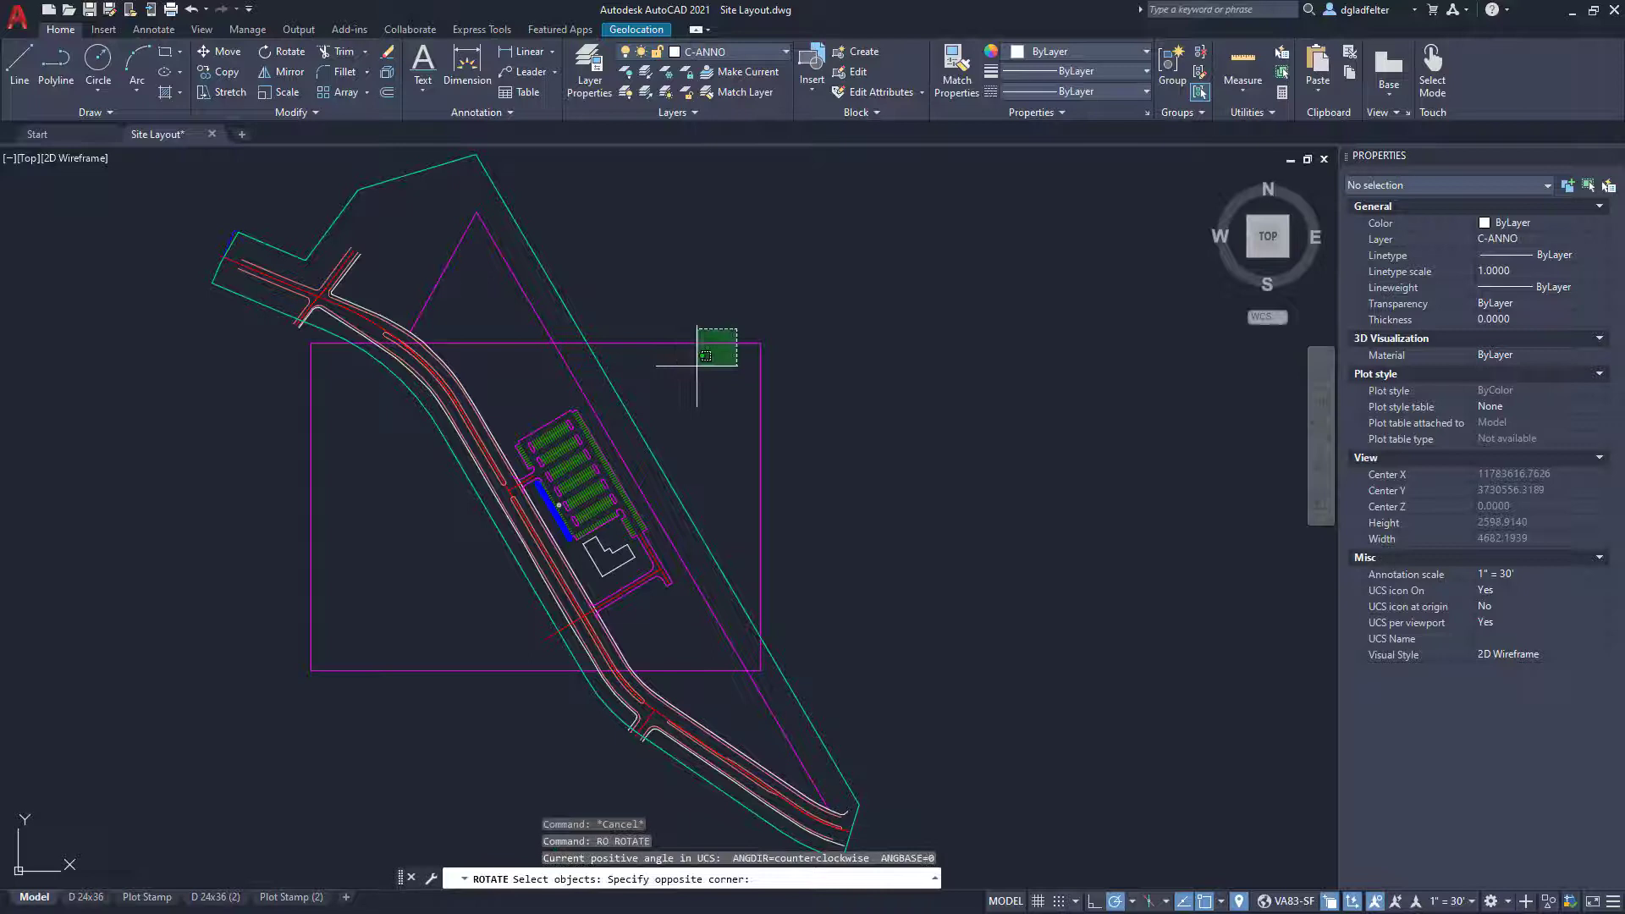
pyautogui.click(355, 715)
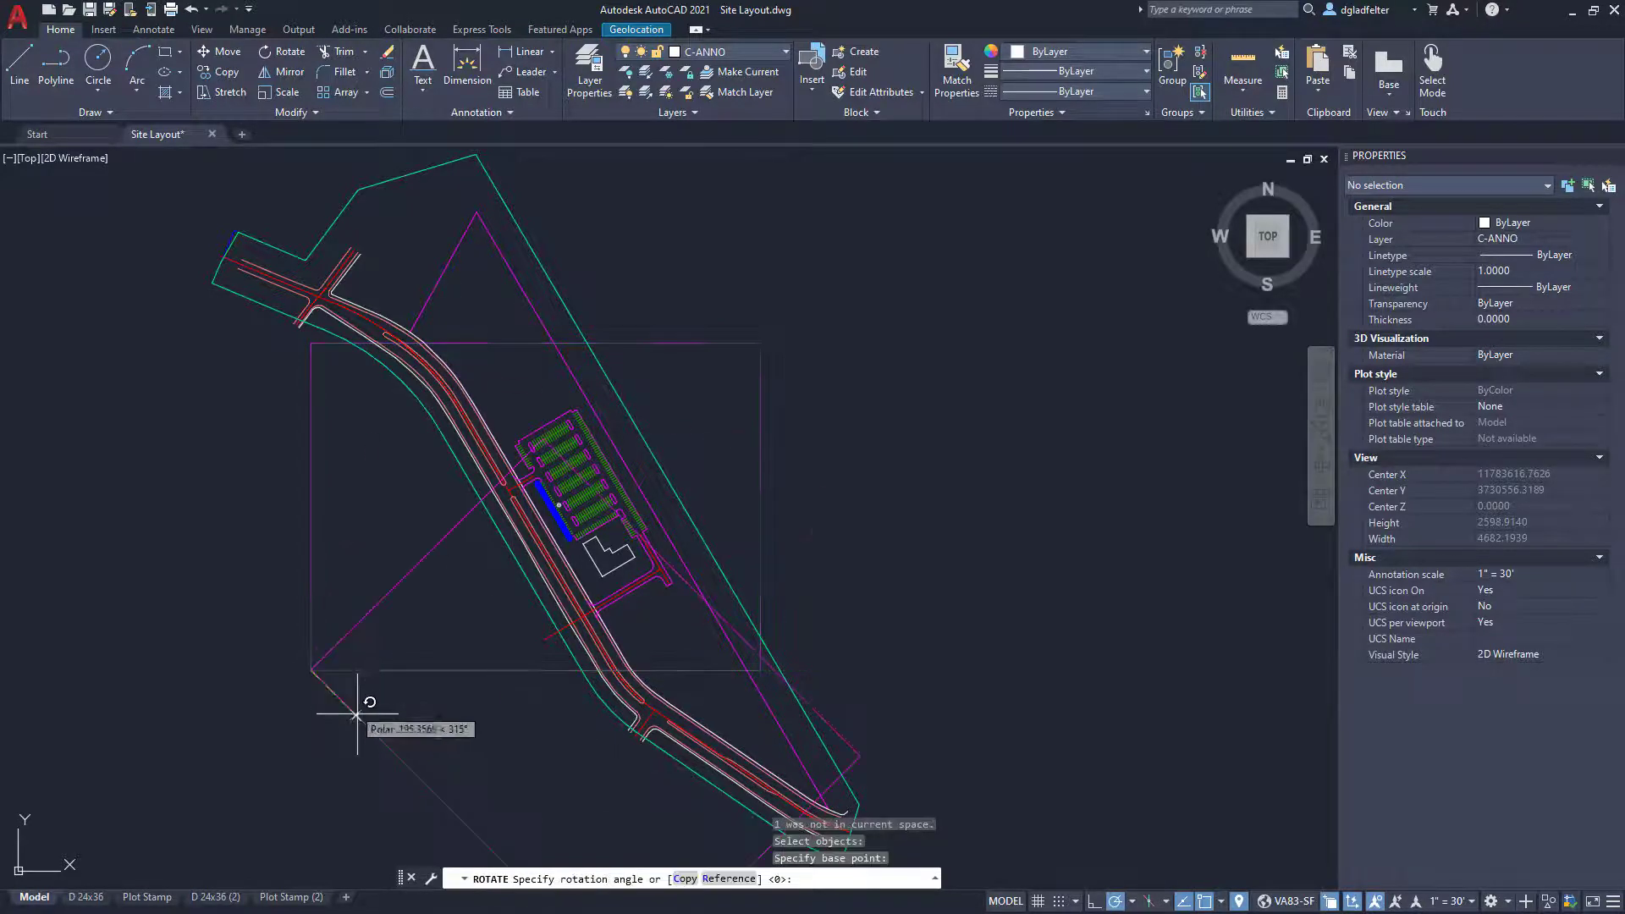
pyautogui.moveTo(357, 730)
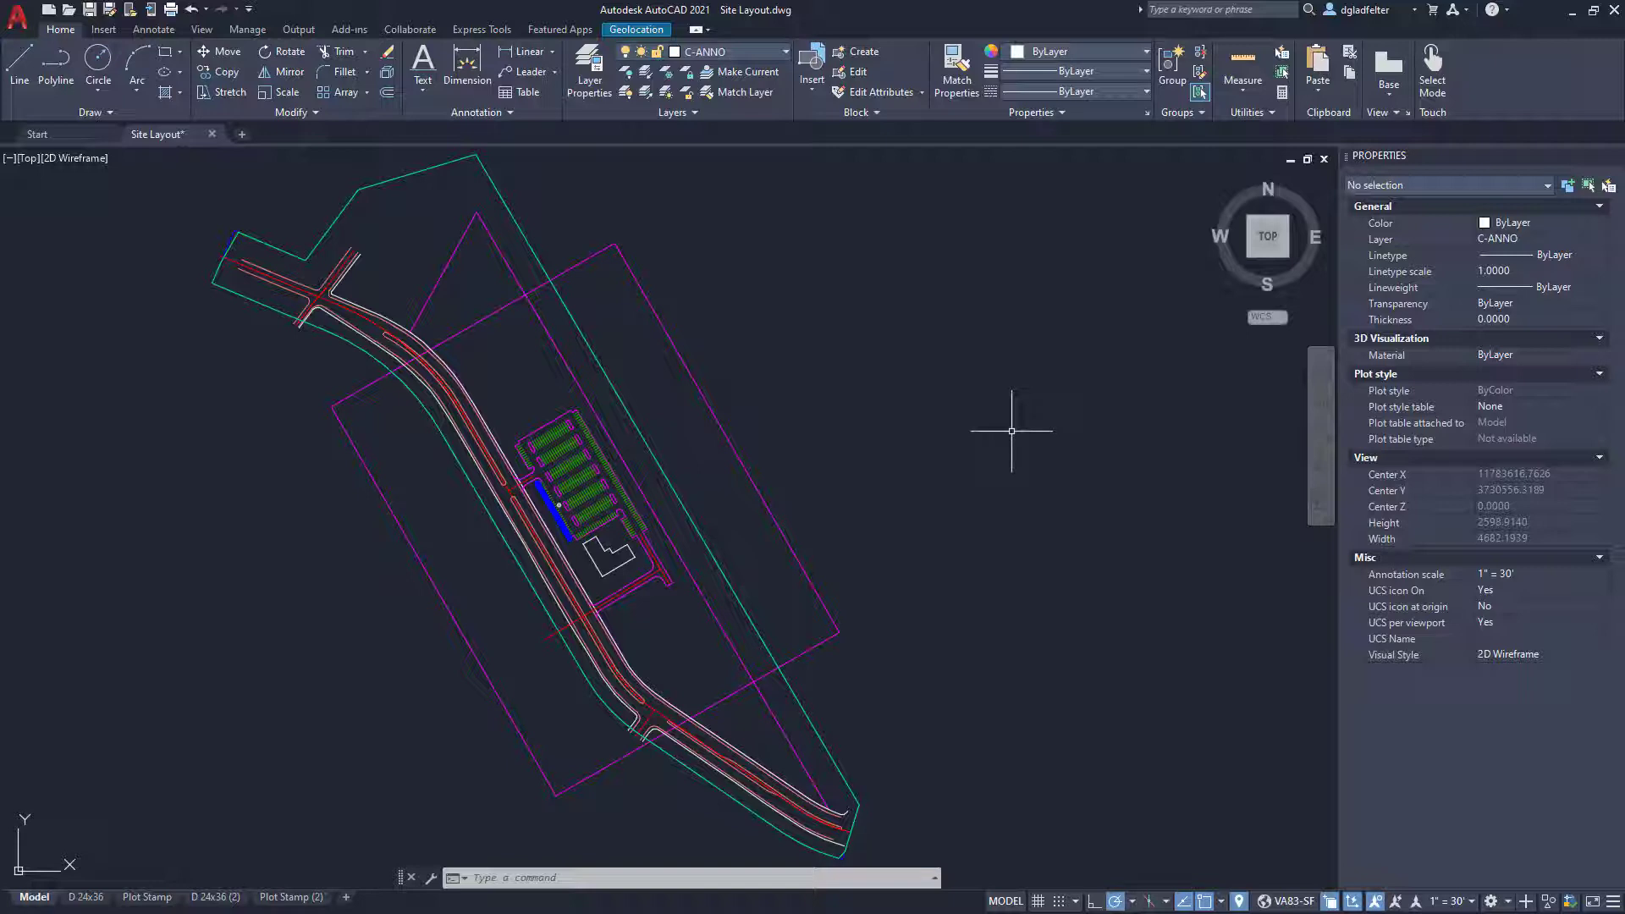
pyautogui.moveTo(192, 865)
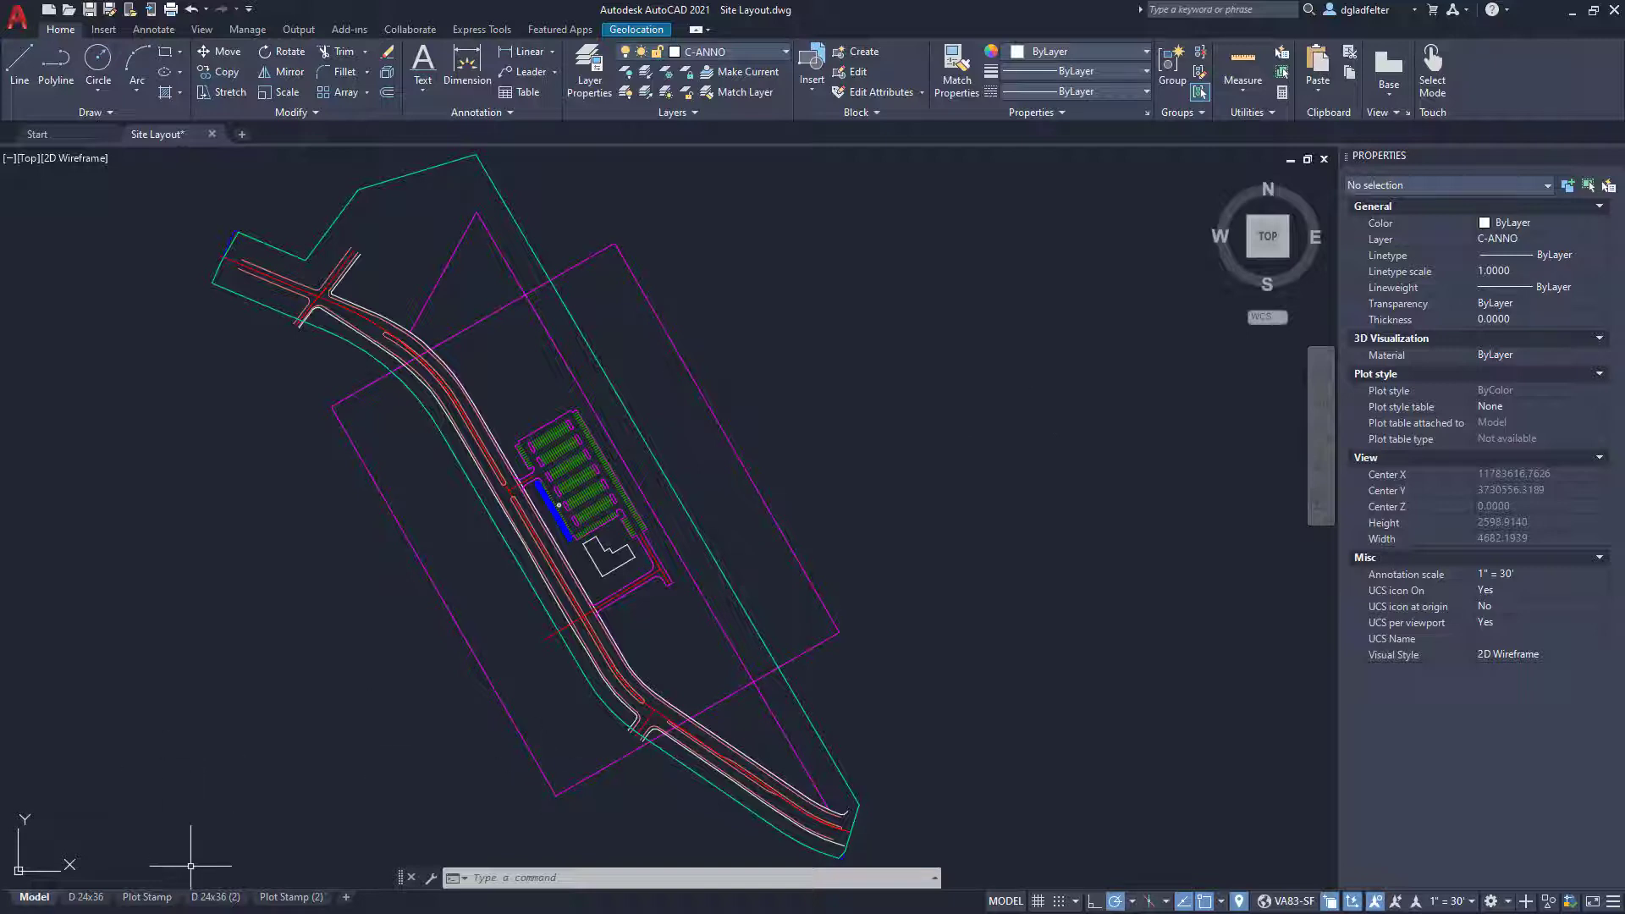
# - On the D 24x36 (2) layout, set UCSFOLLOW to 1
pyautogui.click(217, 896)
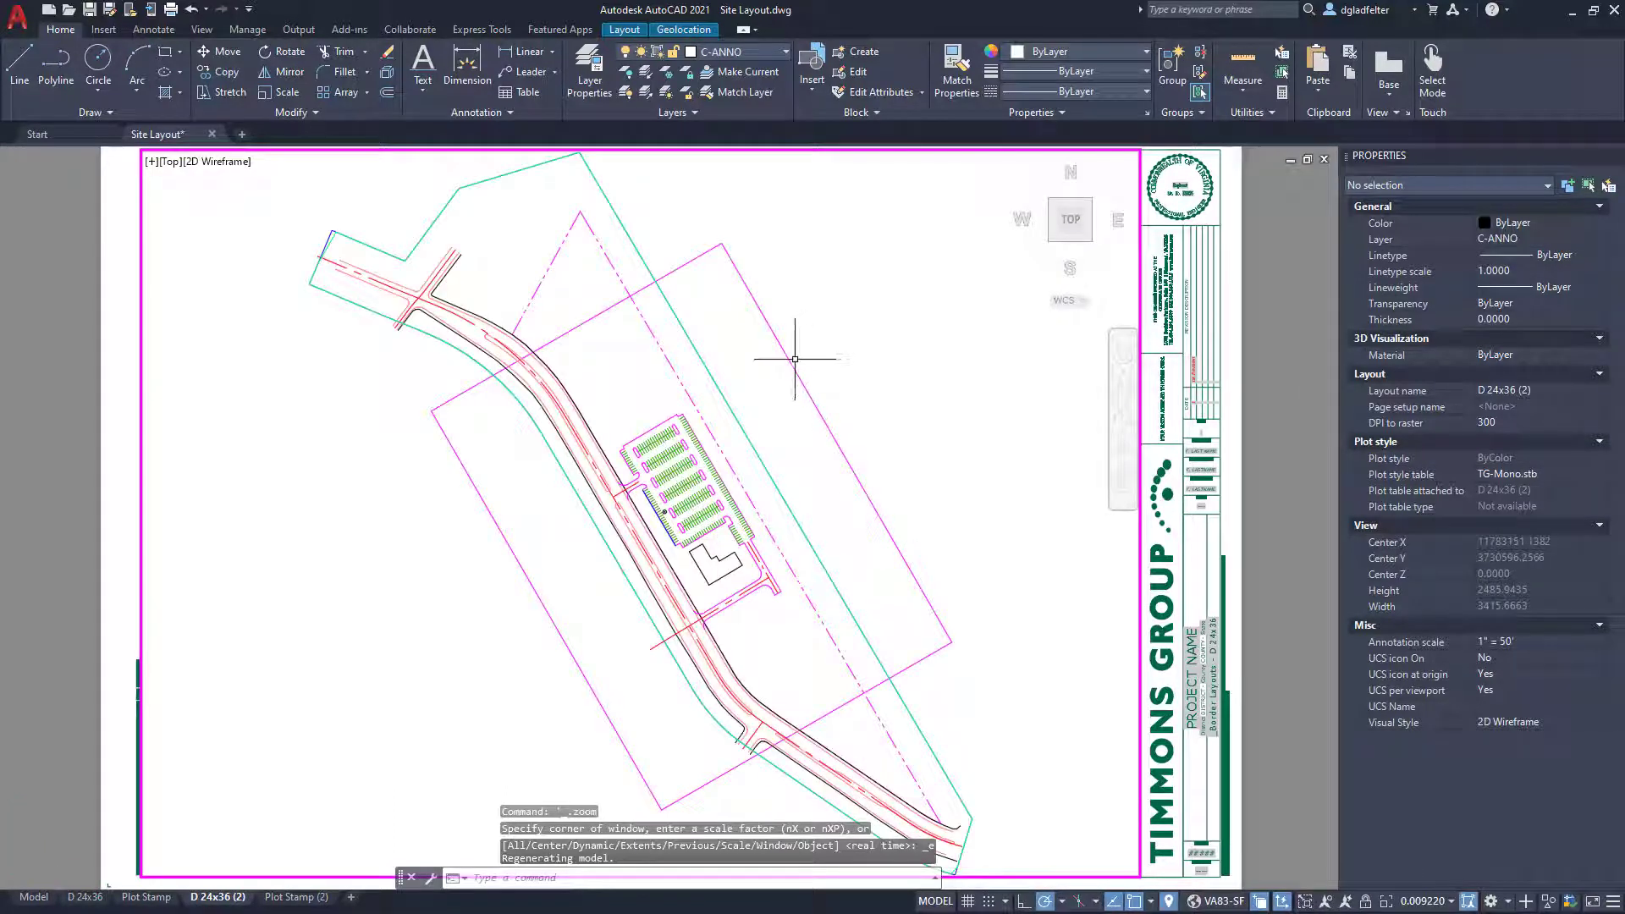
pyautogui.moveTo(793, 359)
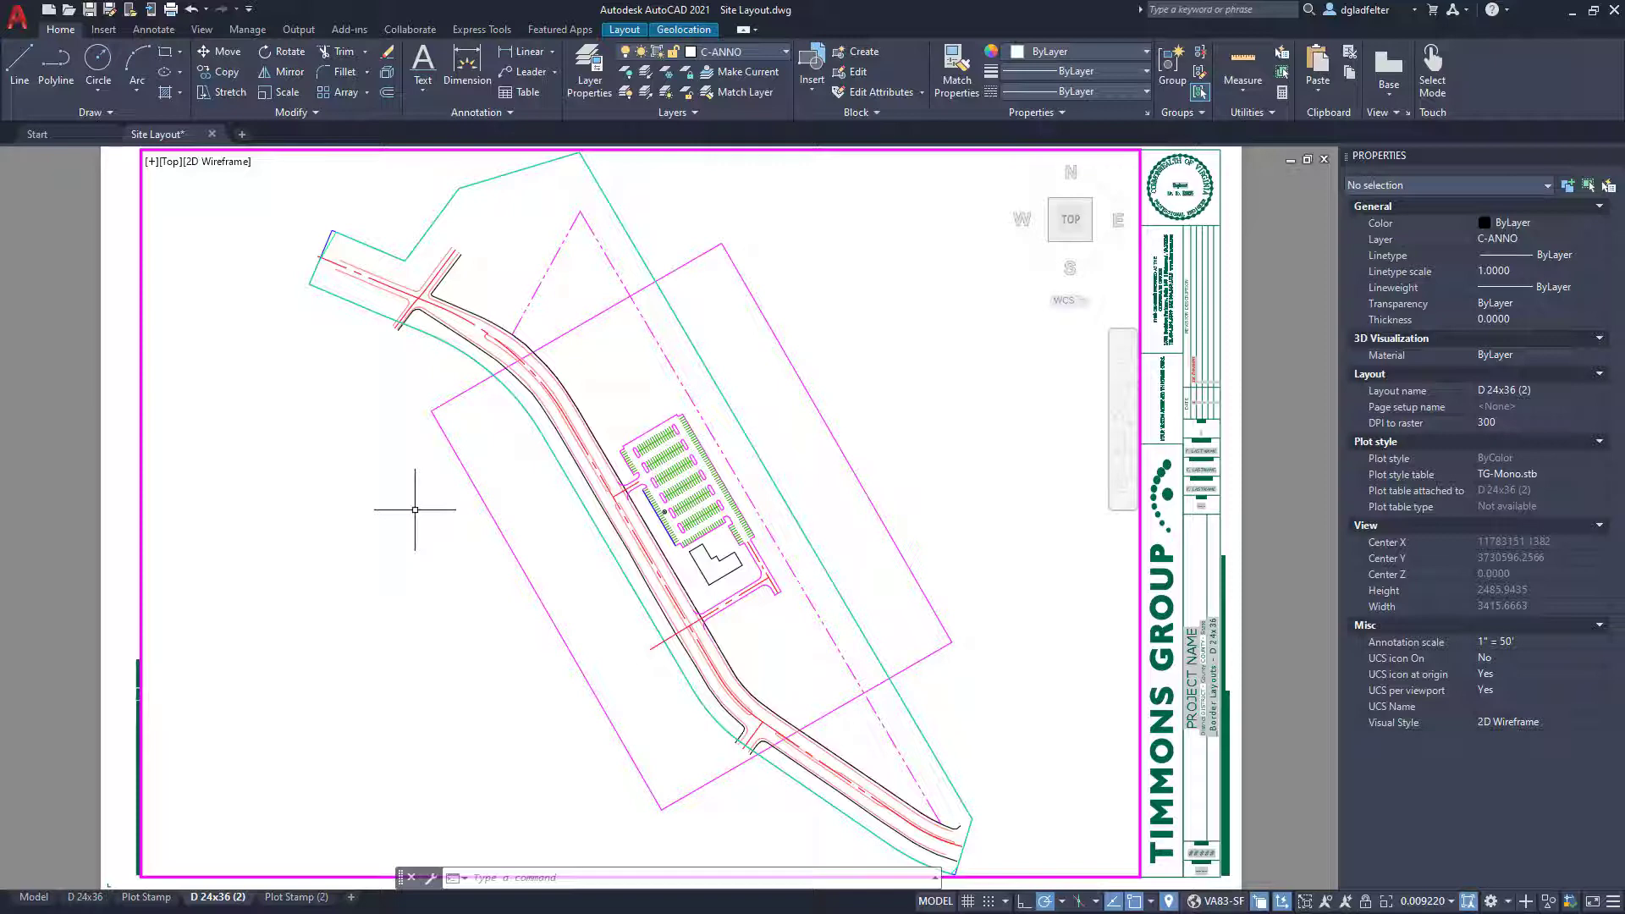
pyautogui.write('UCS')
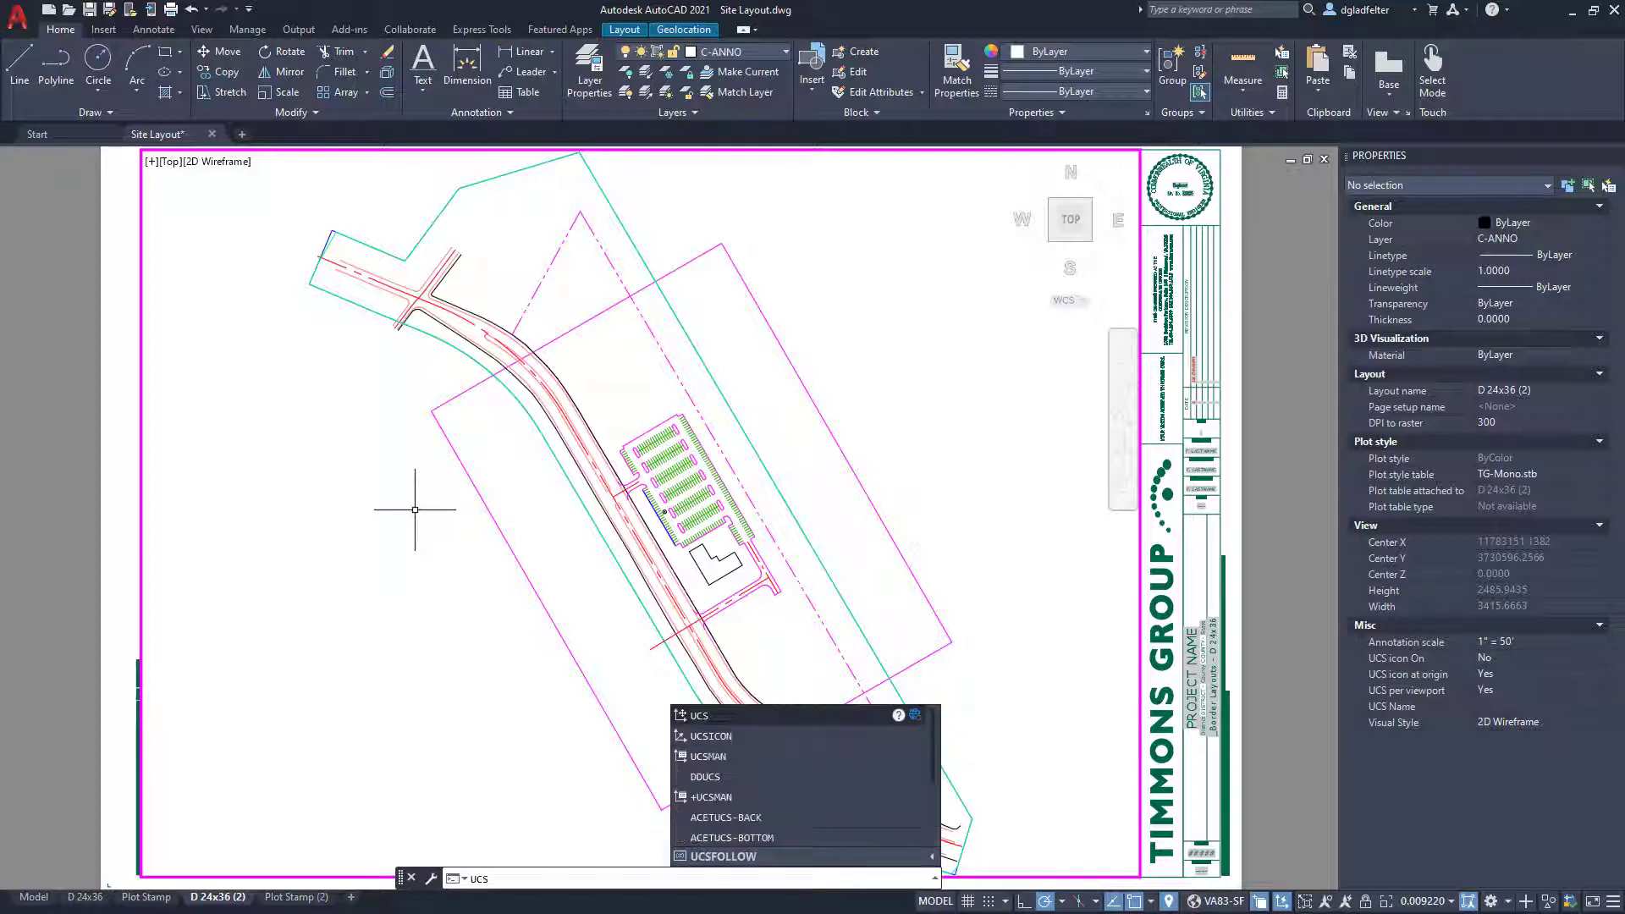
pyautogui.moveTo(730, 837)
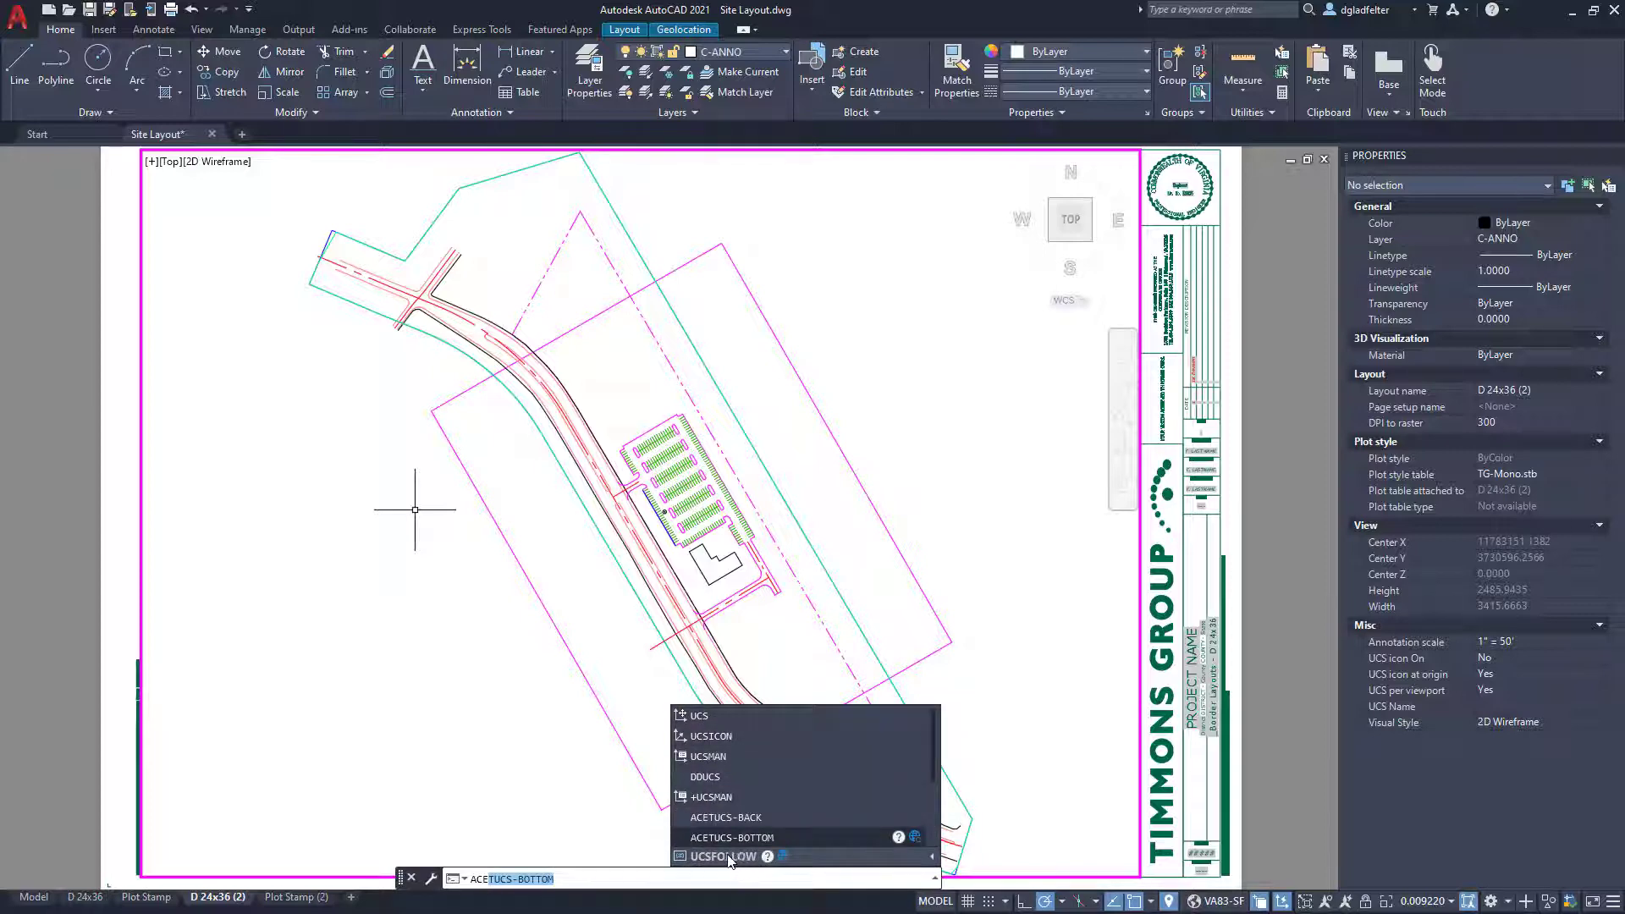
pyautogui.click(718, 856)
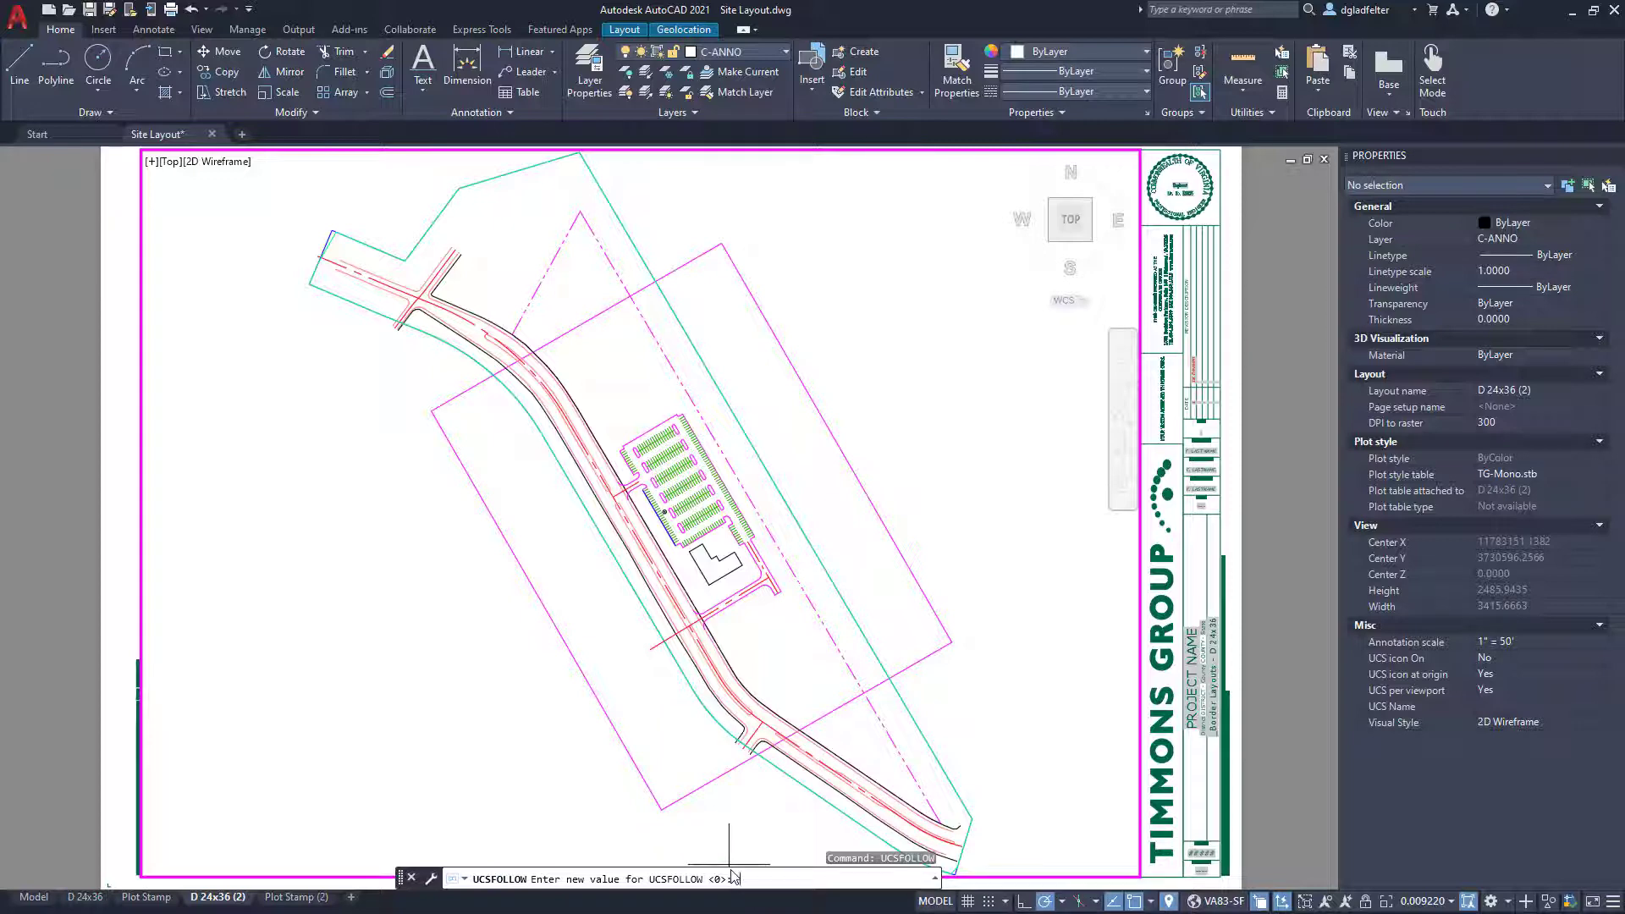
pyautogui.write('1')
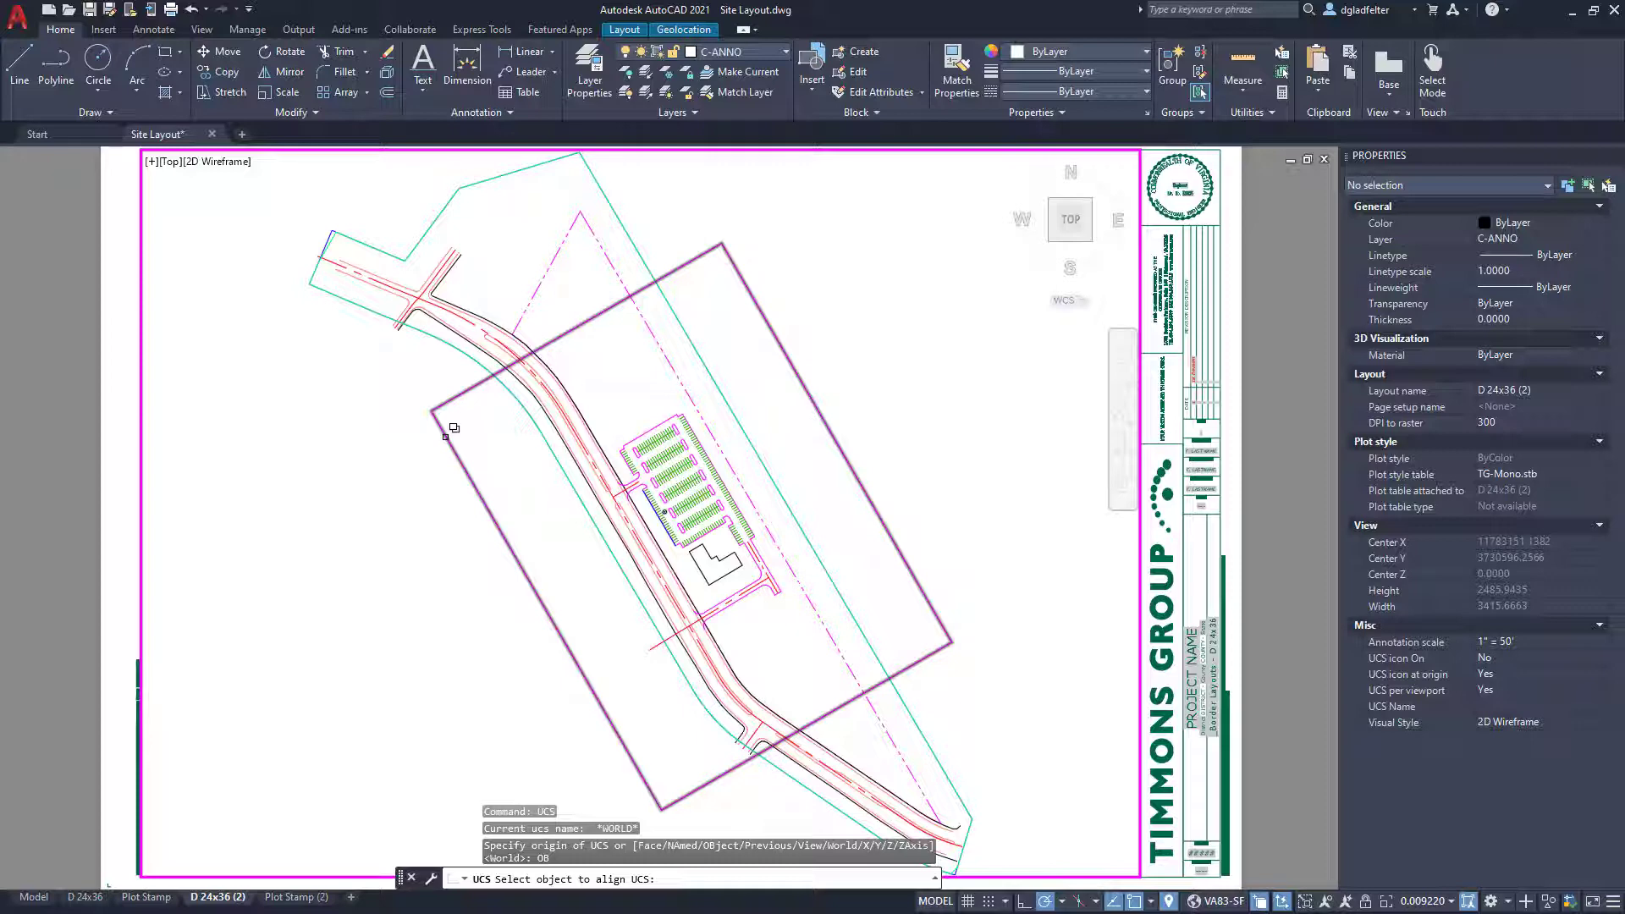
# - Run UCS OBject on the rotated frame polyline to turn the site plan horizontal
pyautogui.click(454, 428)
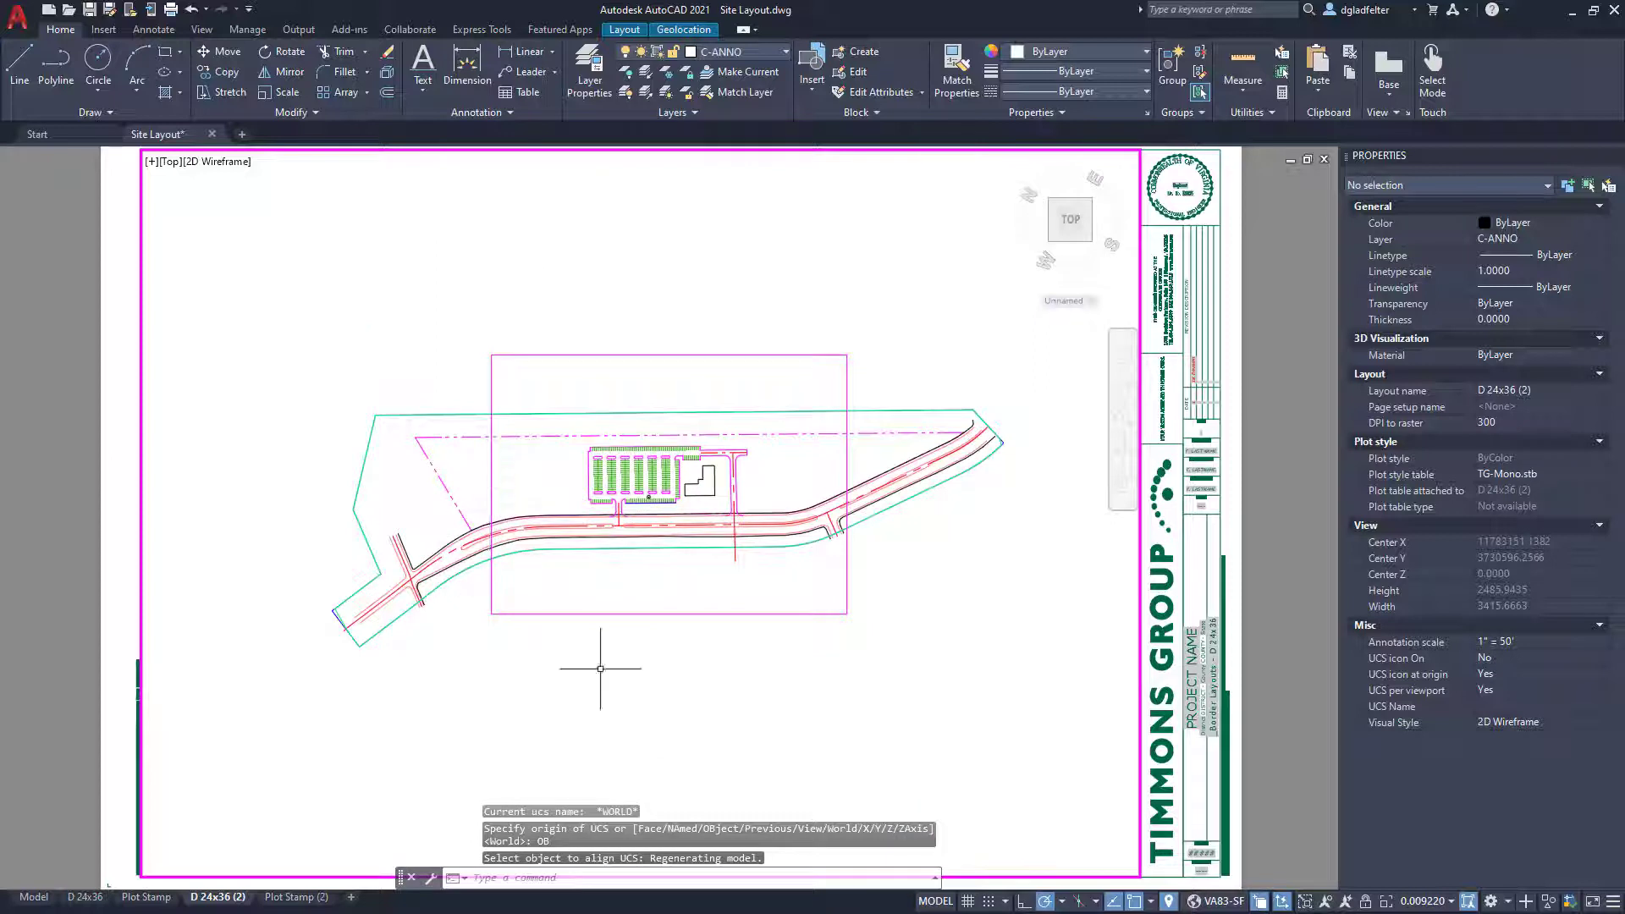
pyautogui.moveTo(632, 674)
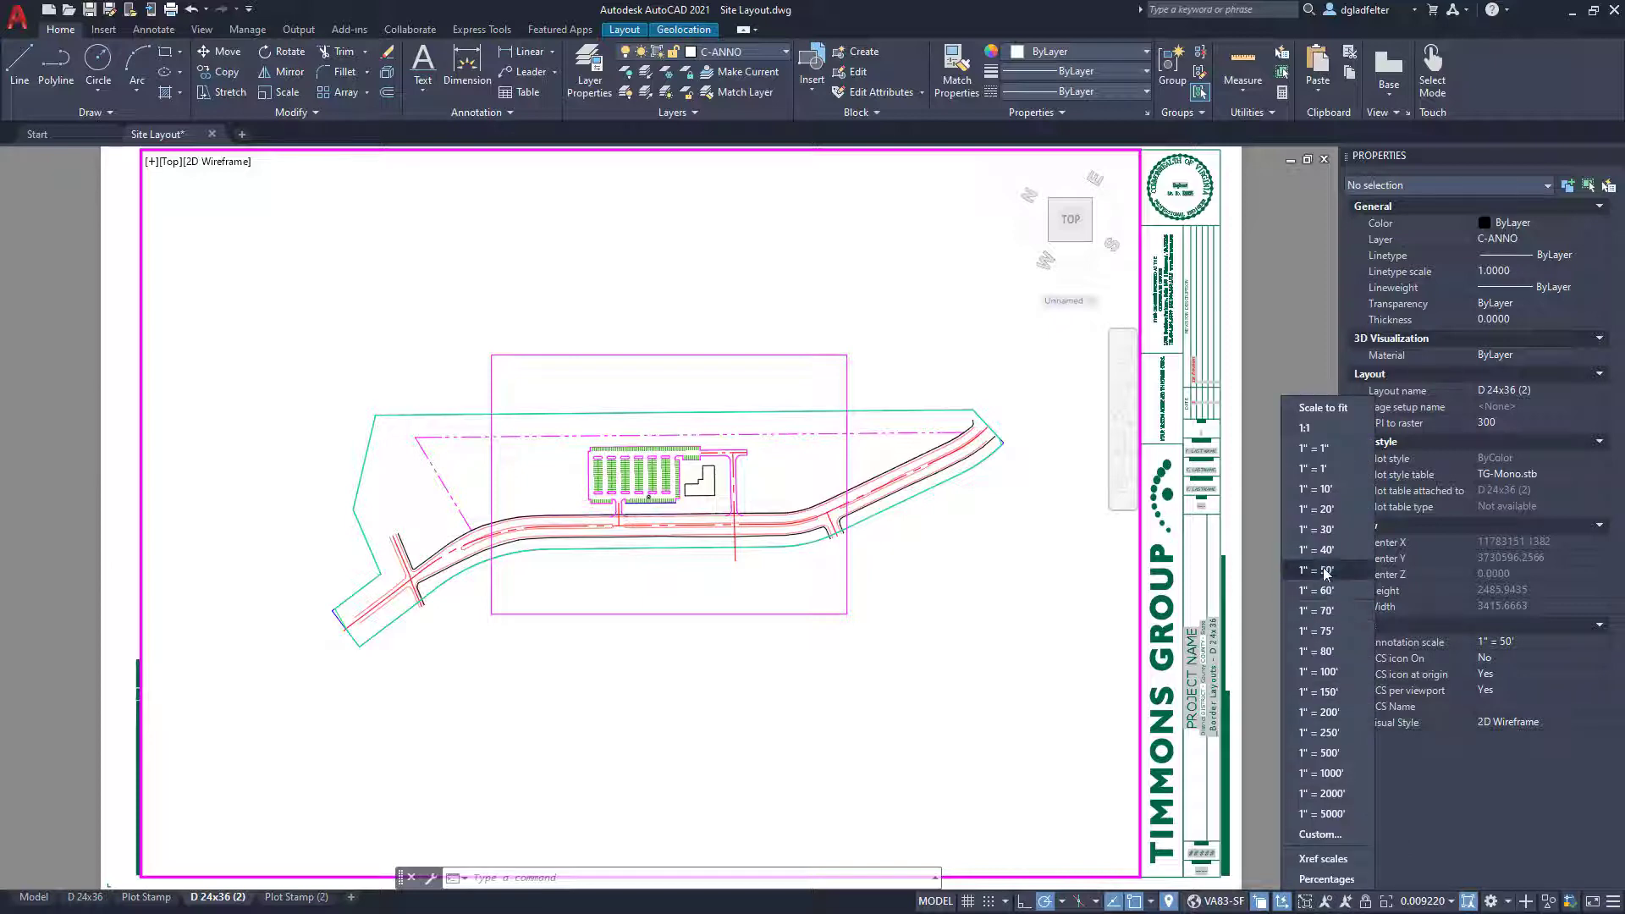
# - Choose 1"=50' from the status-bar scale list for the D 24x36 (2) viewport
pyautogui.click(1319, 569)
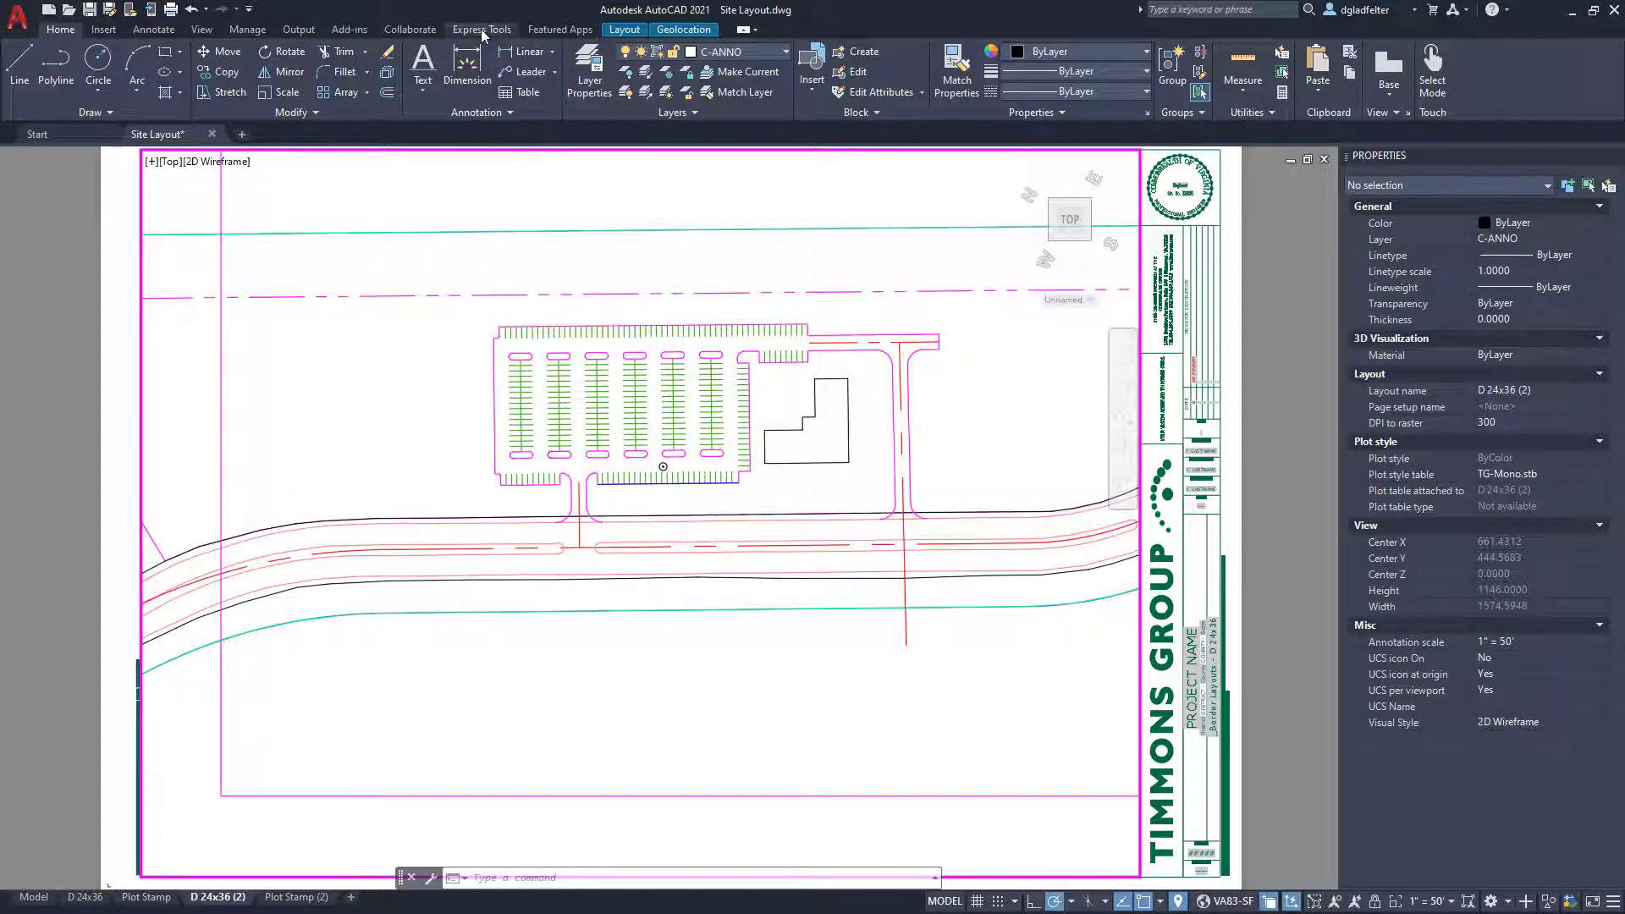
# - Start Express Tools Align Space from the frame's lower-left corner, selecting the polyline
pyautogui.click(480, 29)
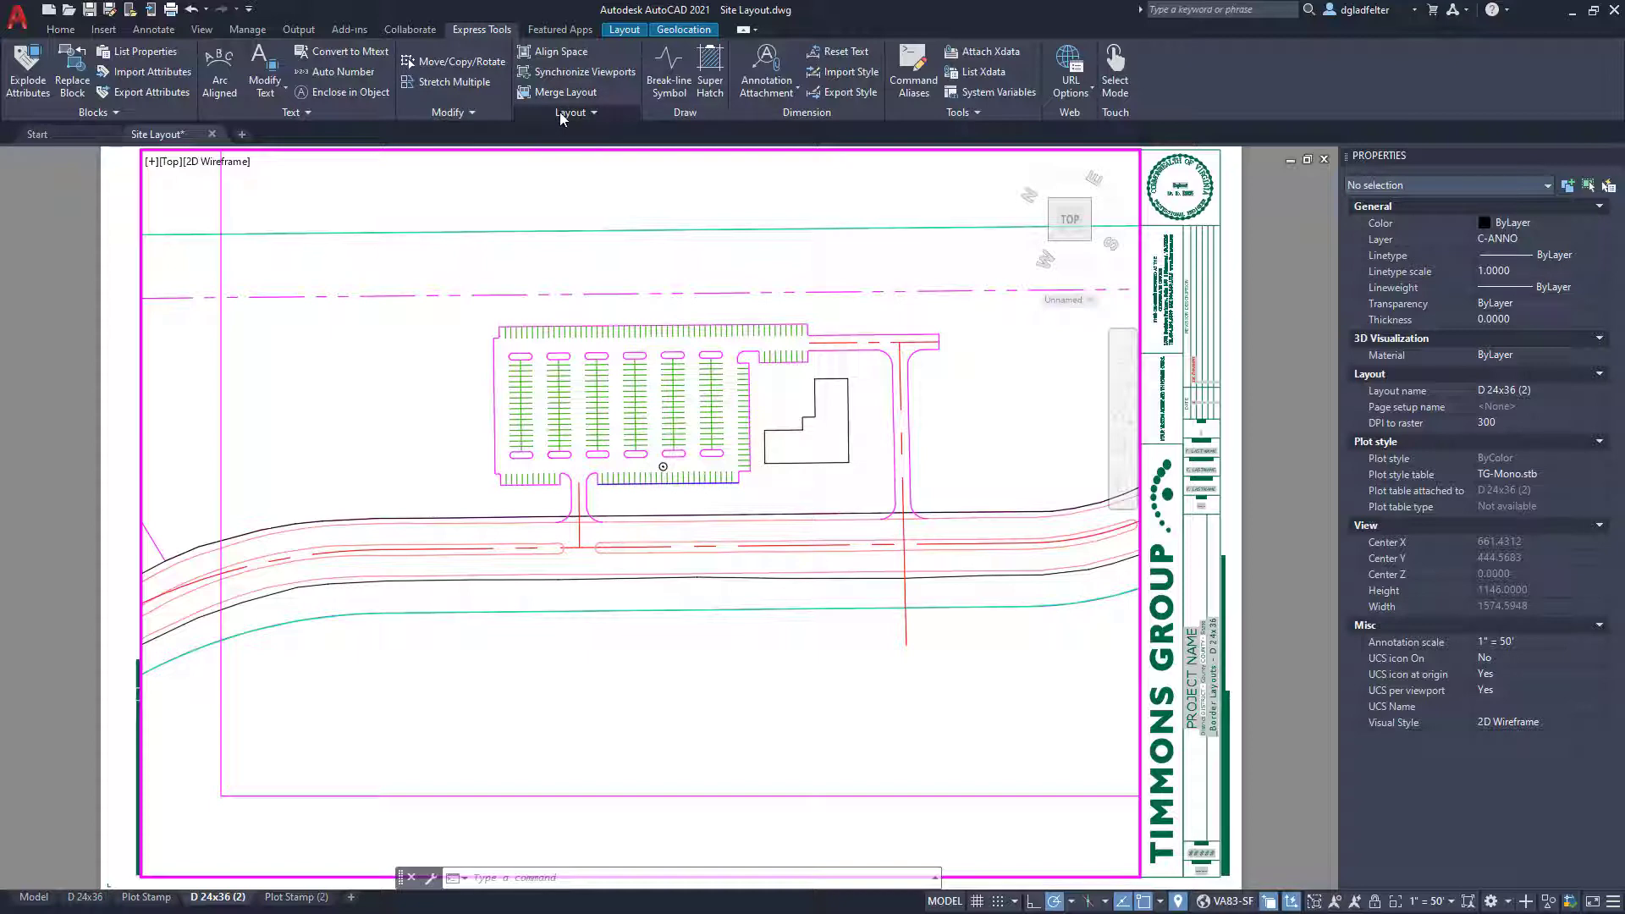
pyautogui.moveTo(555, 57)
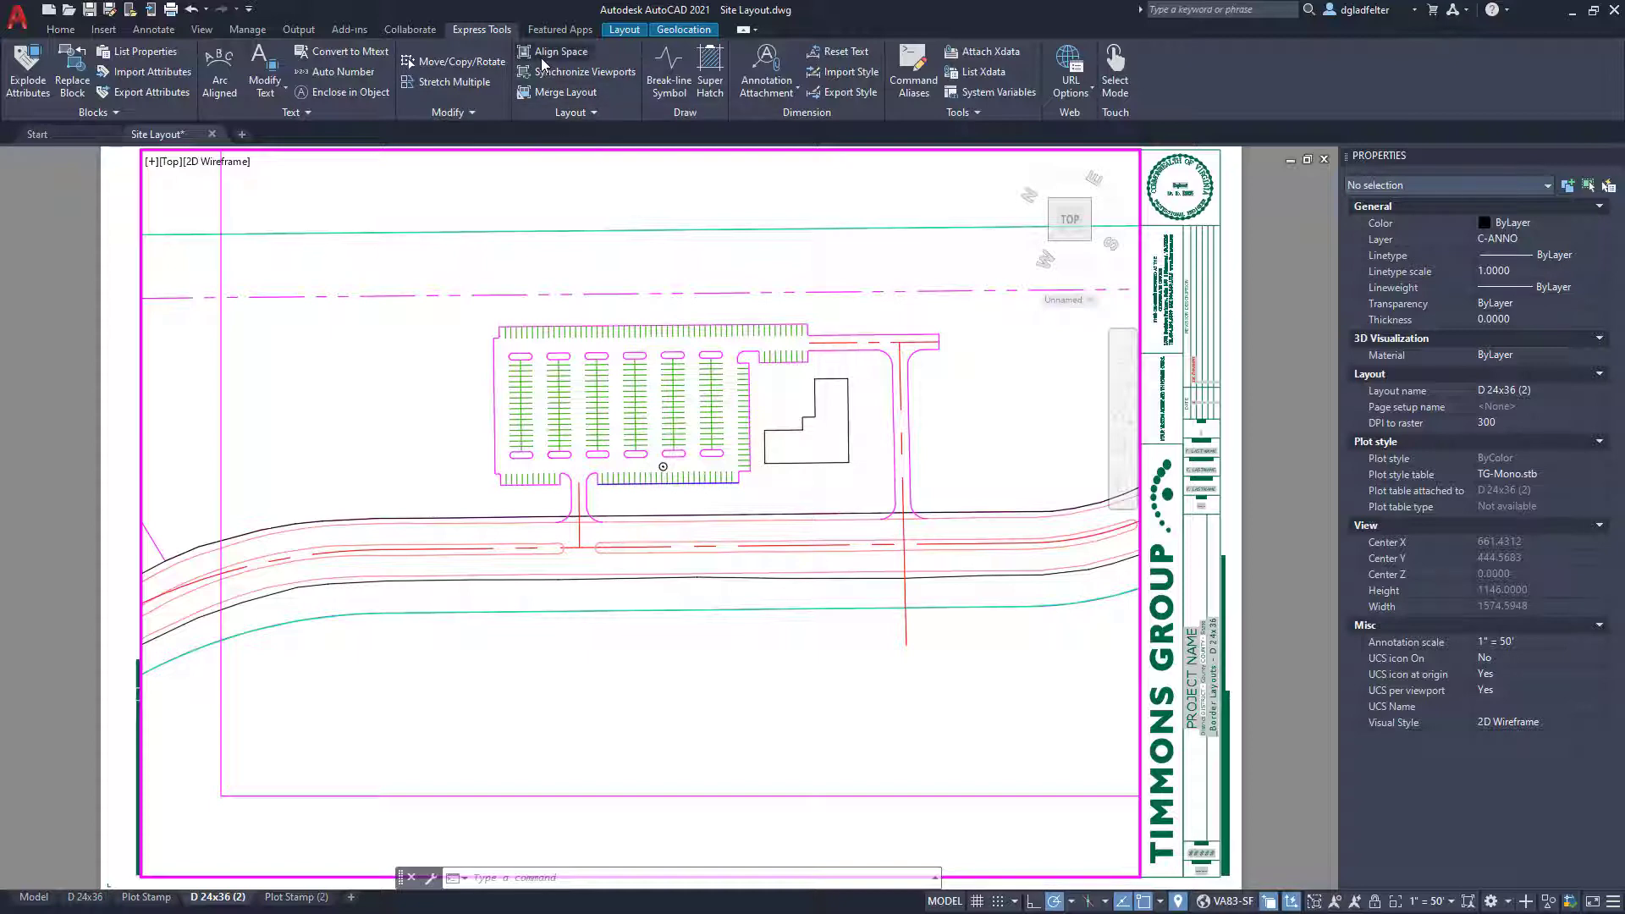
pyautogui.moveTo(559, 50)
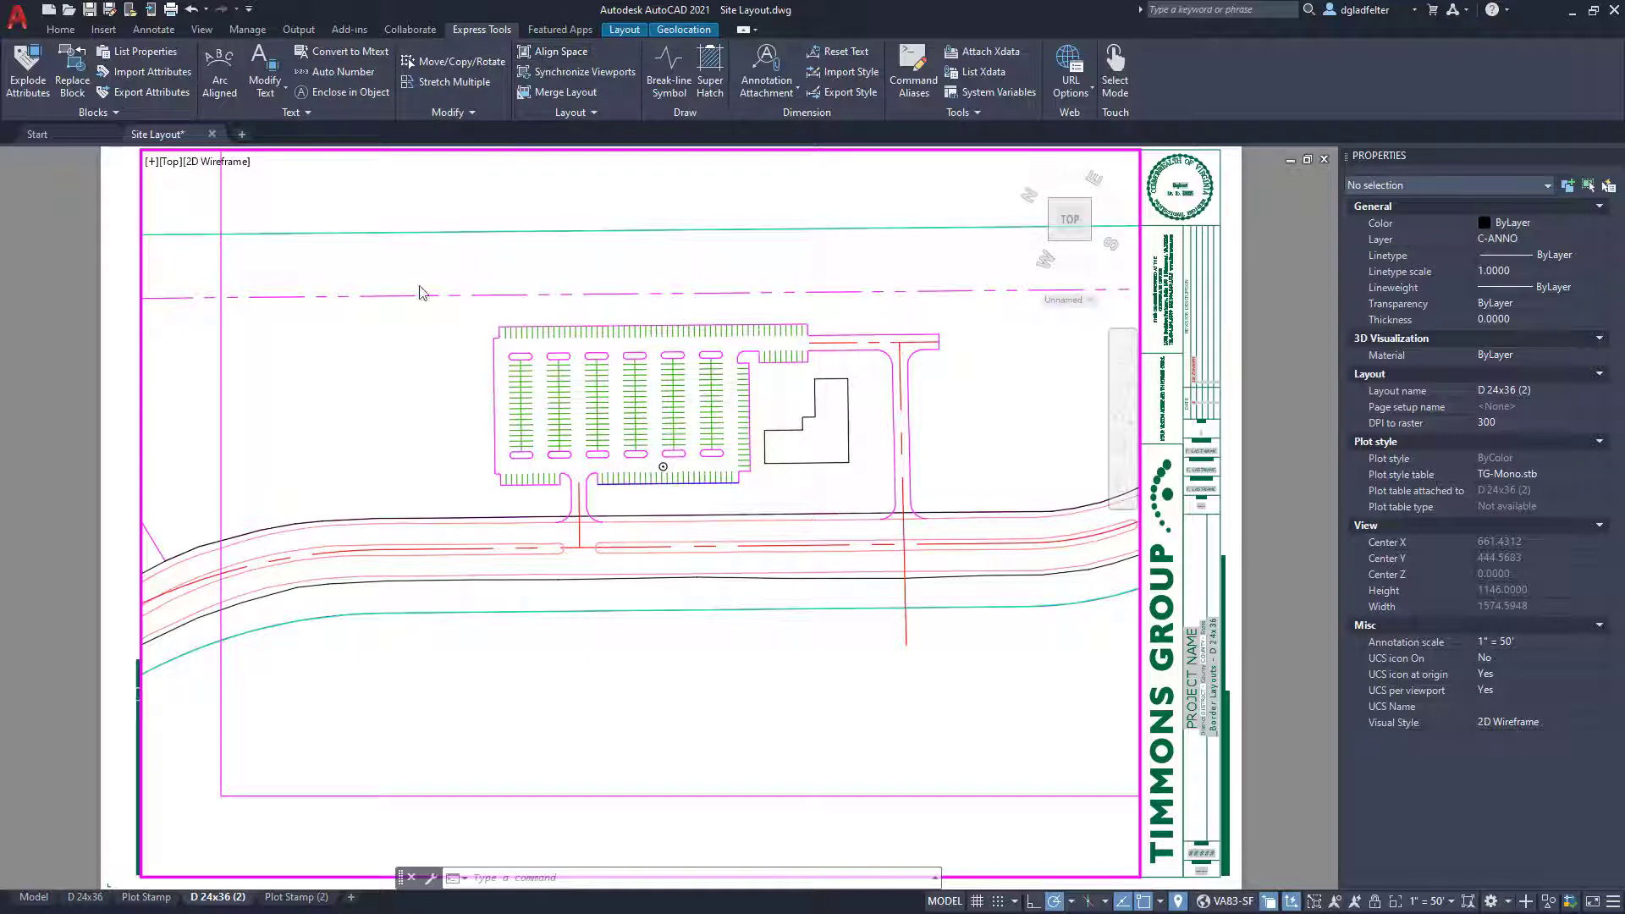
pyautogui.click(554, 51)
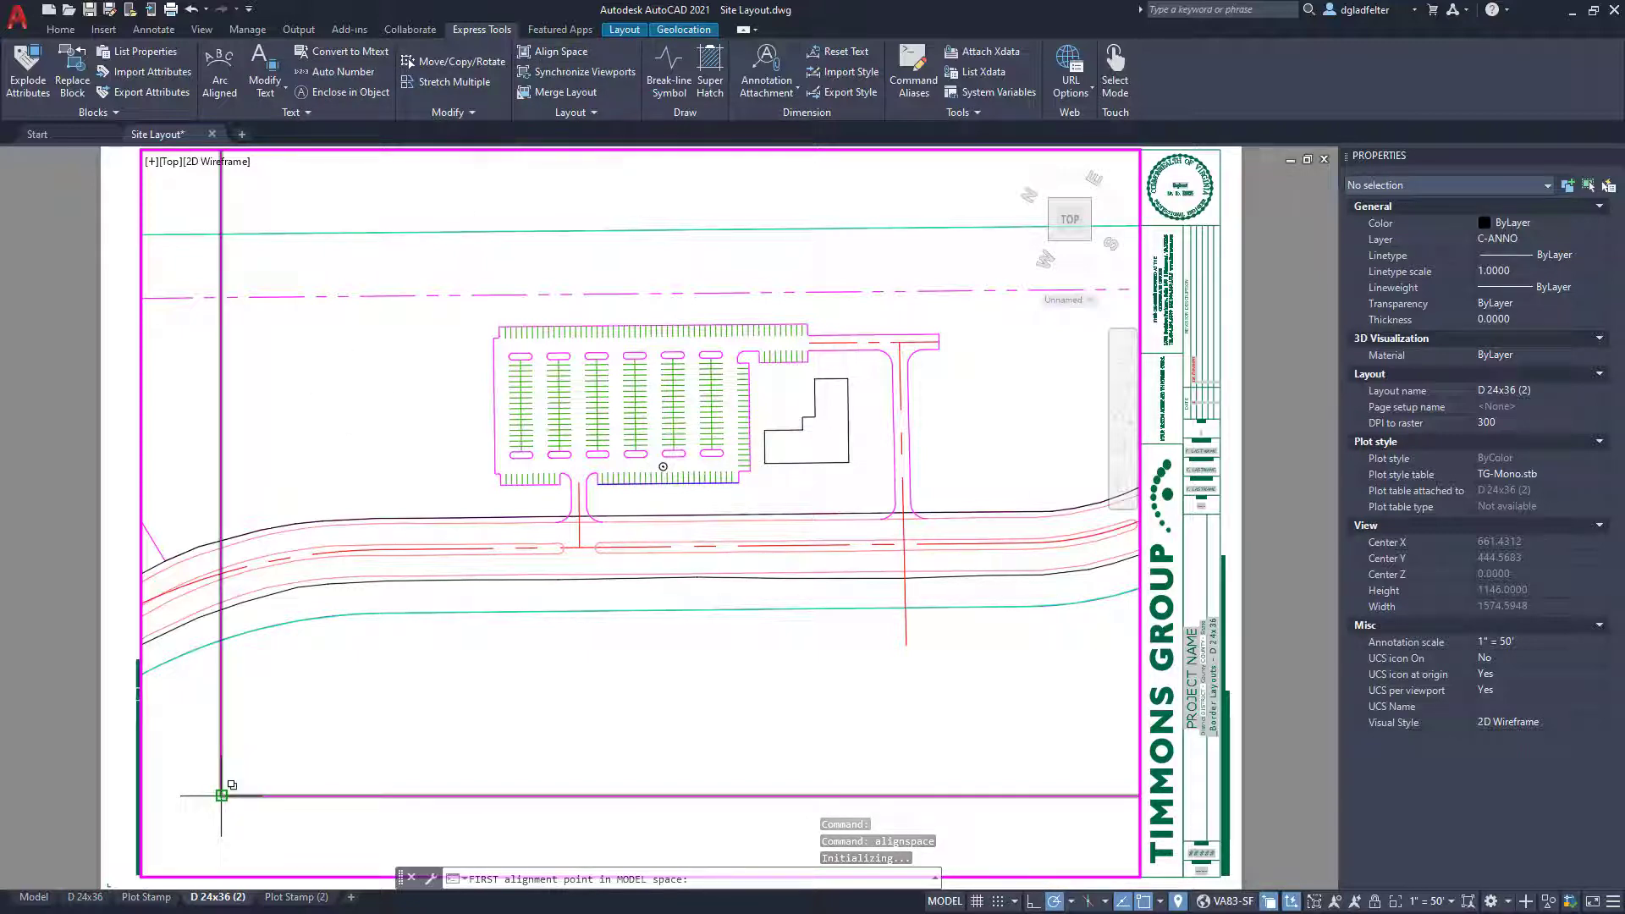
pyautogui.click(221, 795)
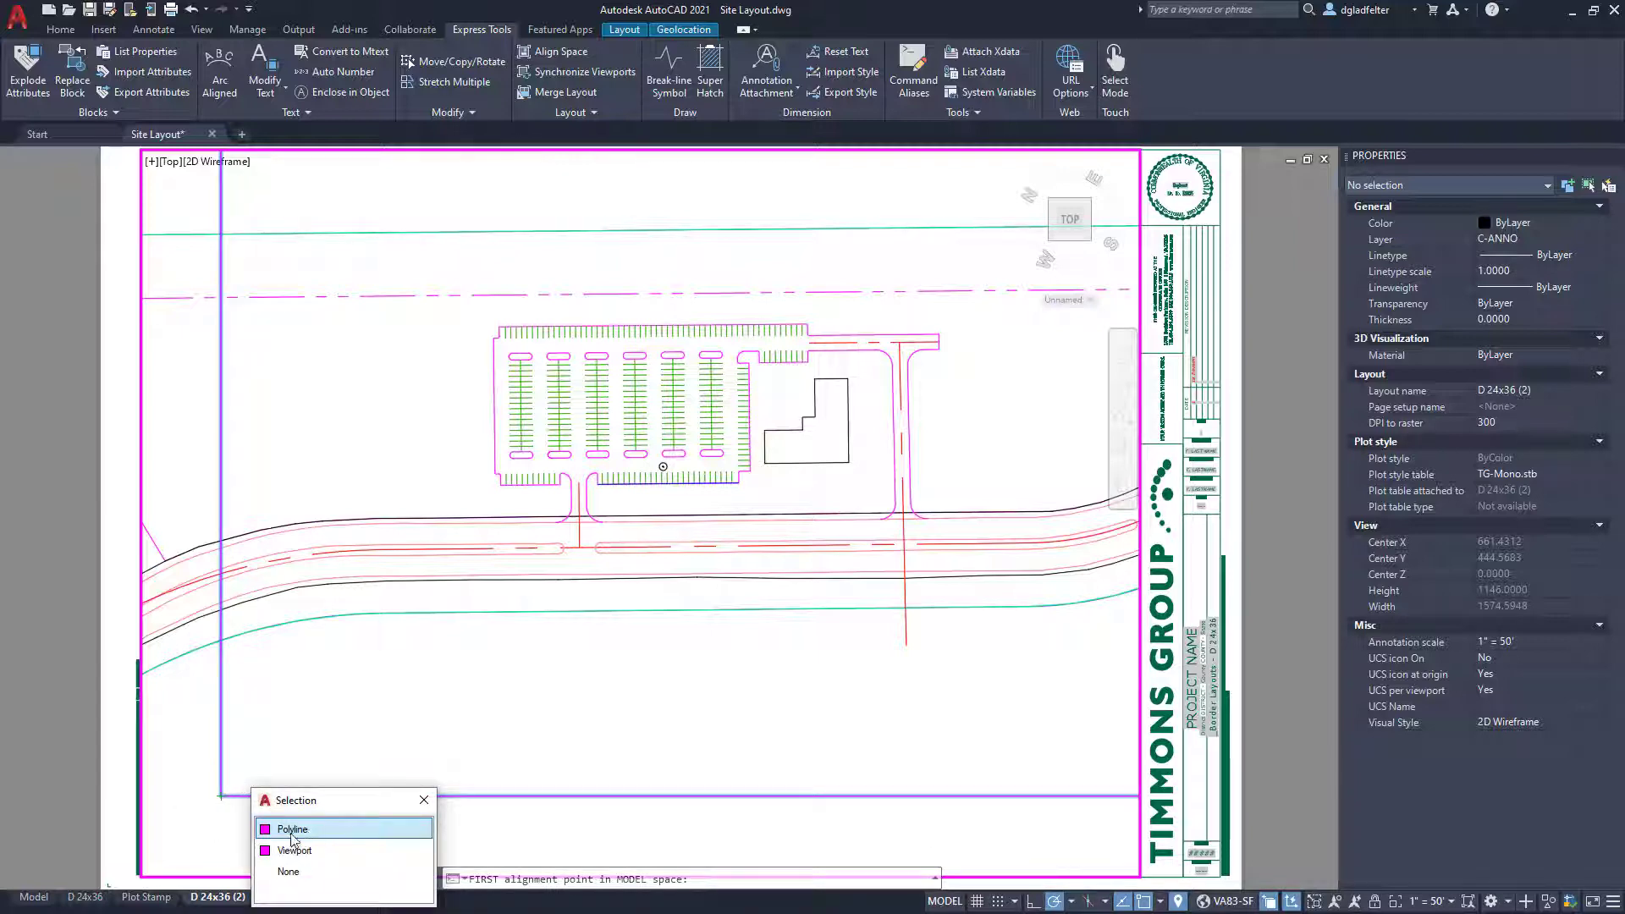
pyautogui.click(293, 828)
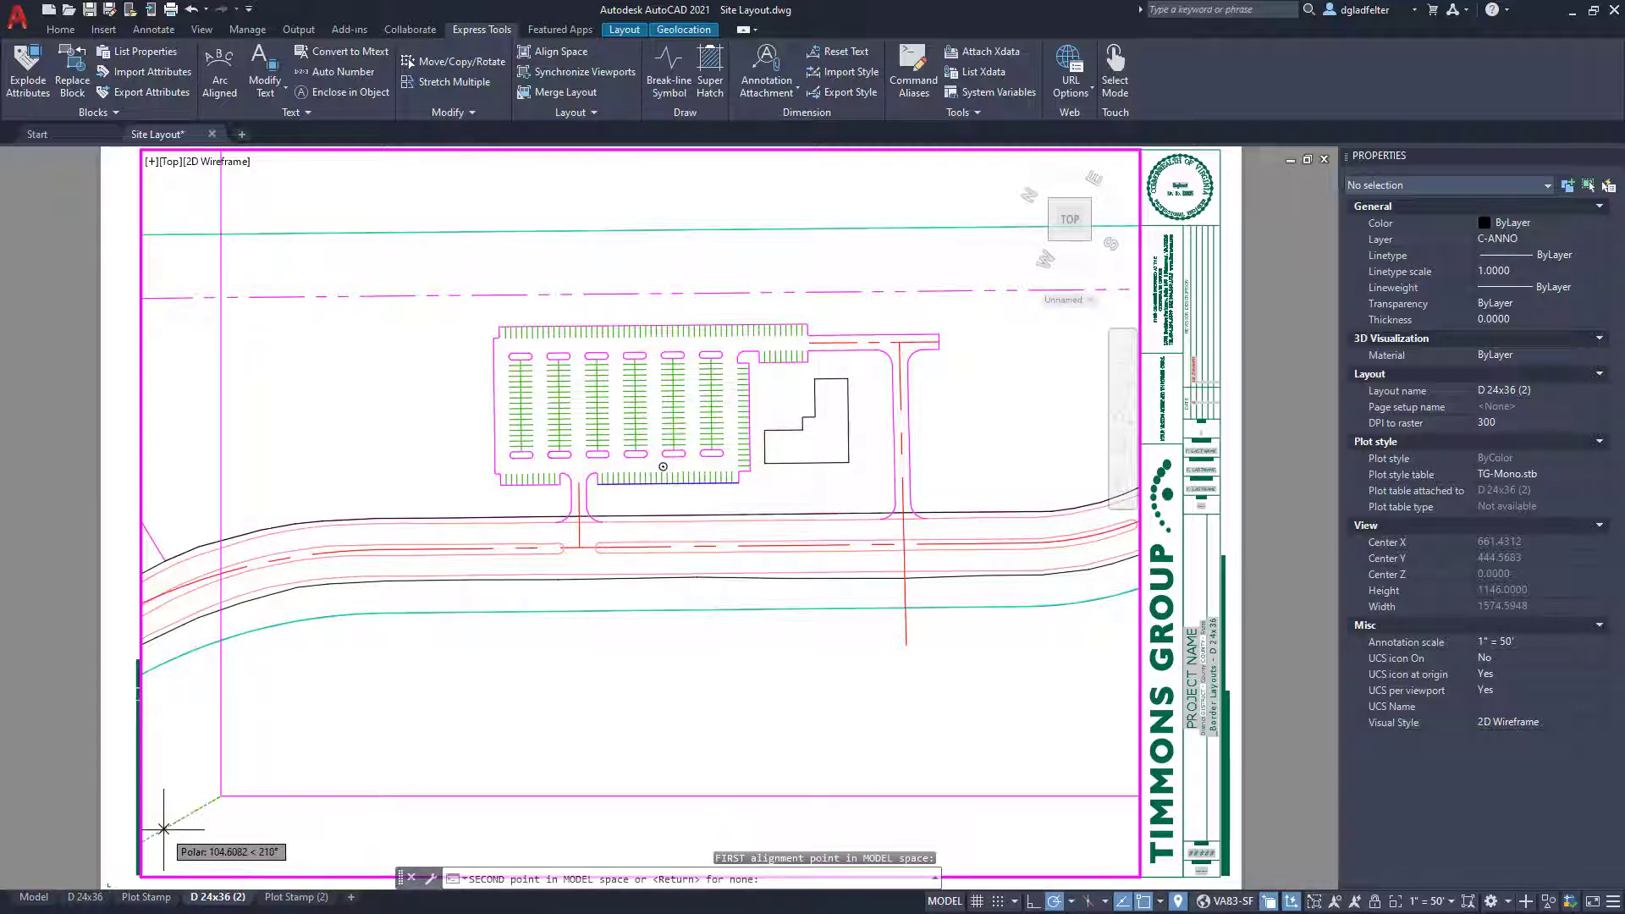